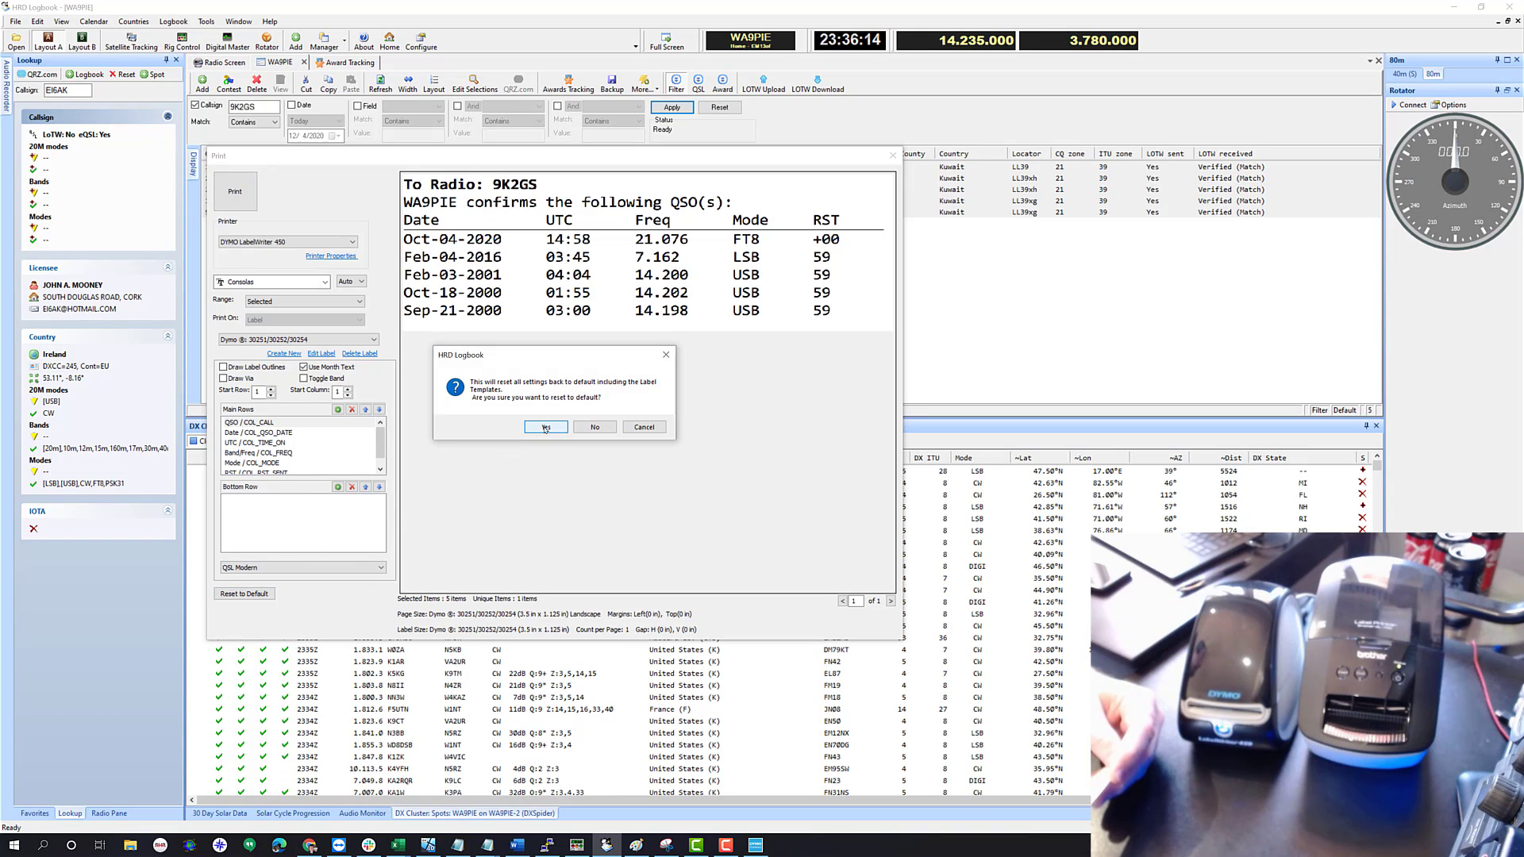
Reset the label settings to defaults and filter the log to callsign 9K2
left_click(545, 427)
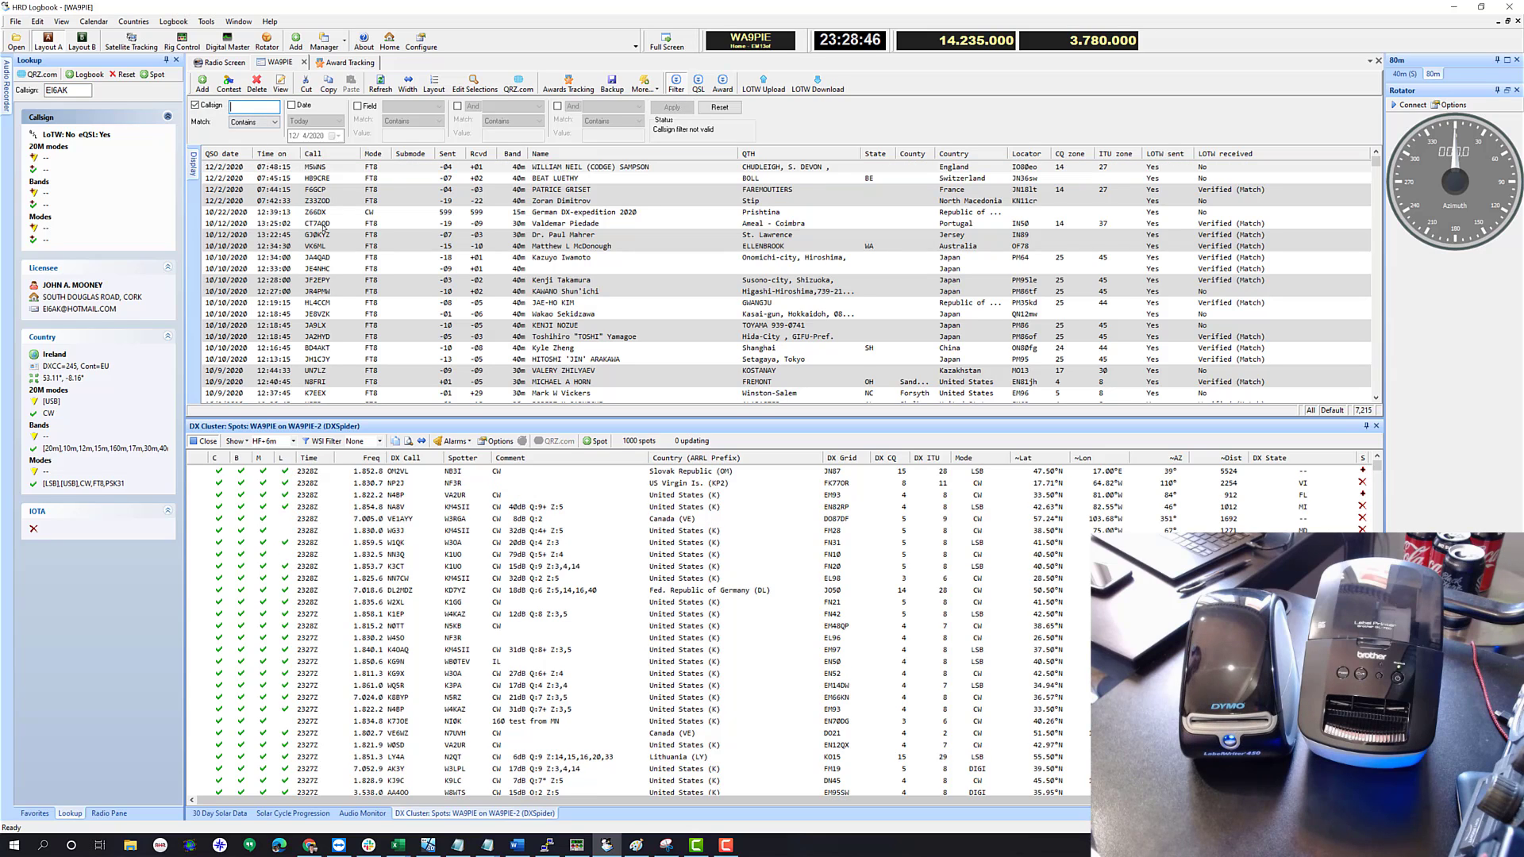
type("9K2GS")
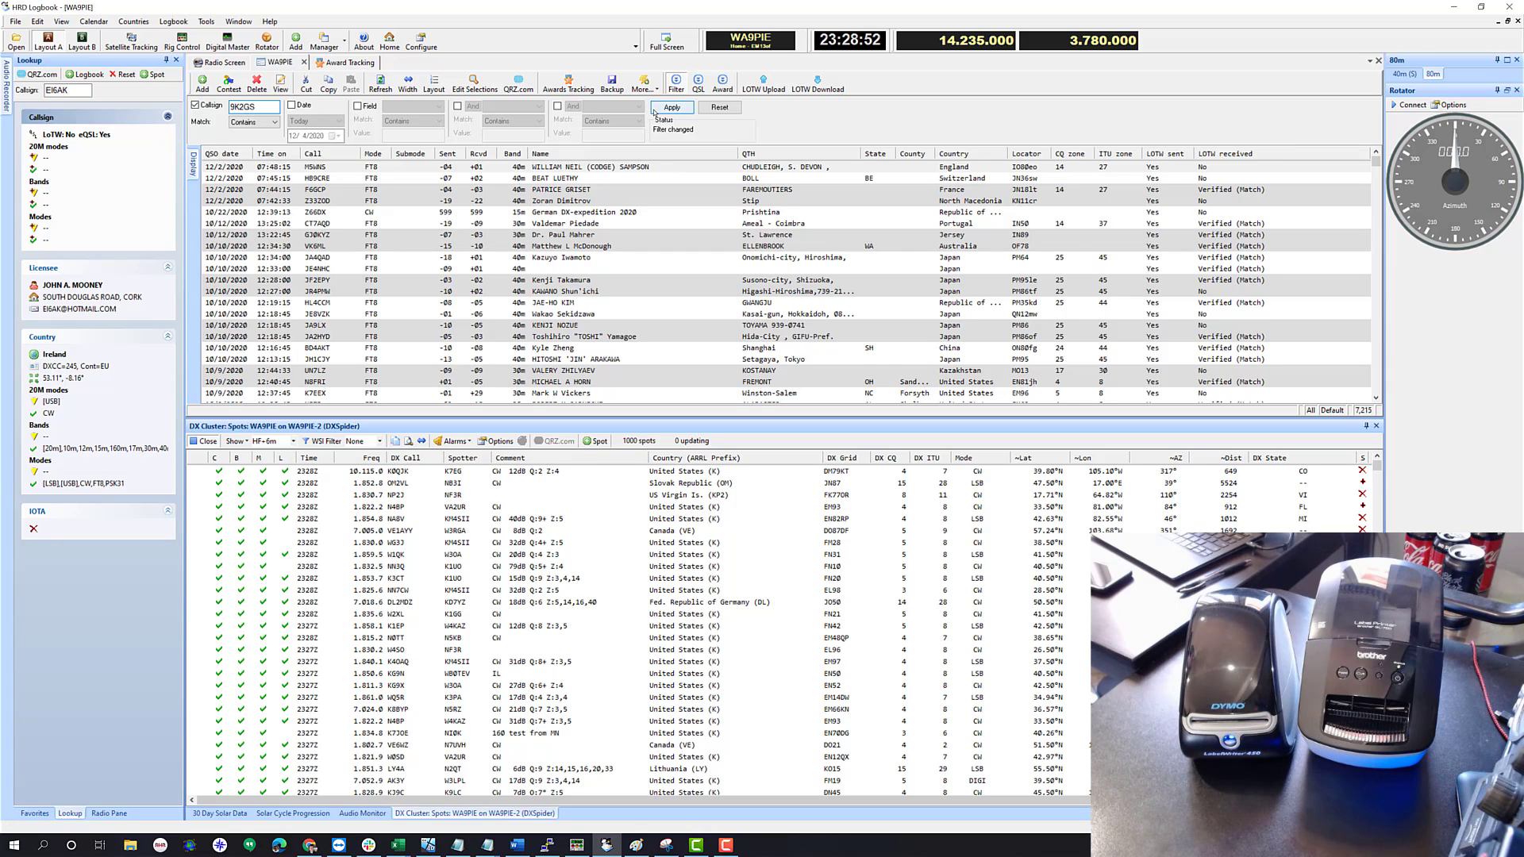
left_click(672, 107)
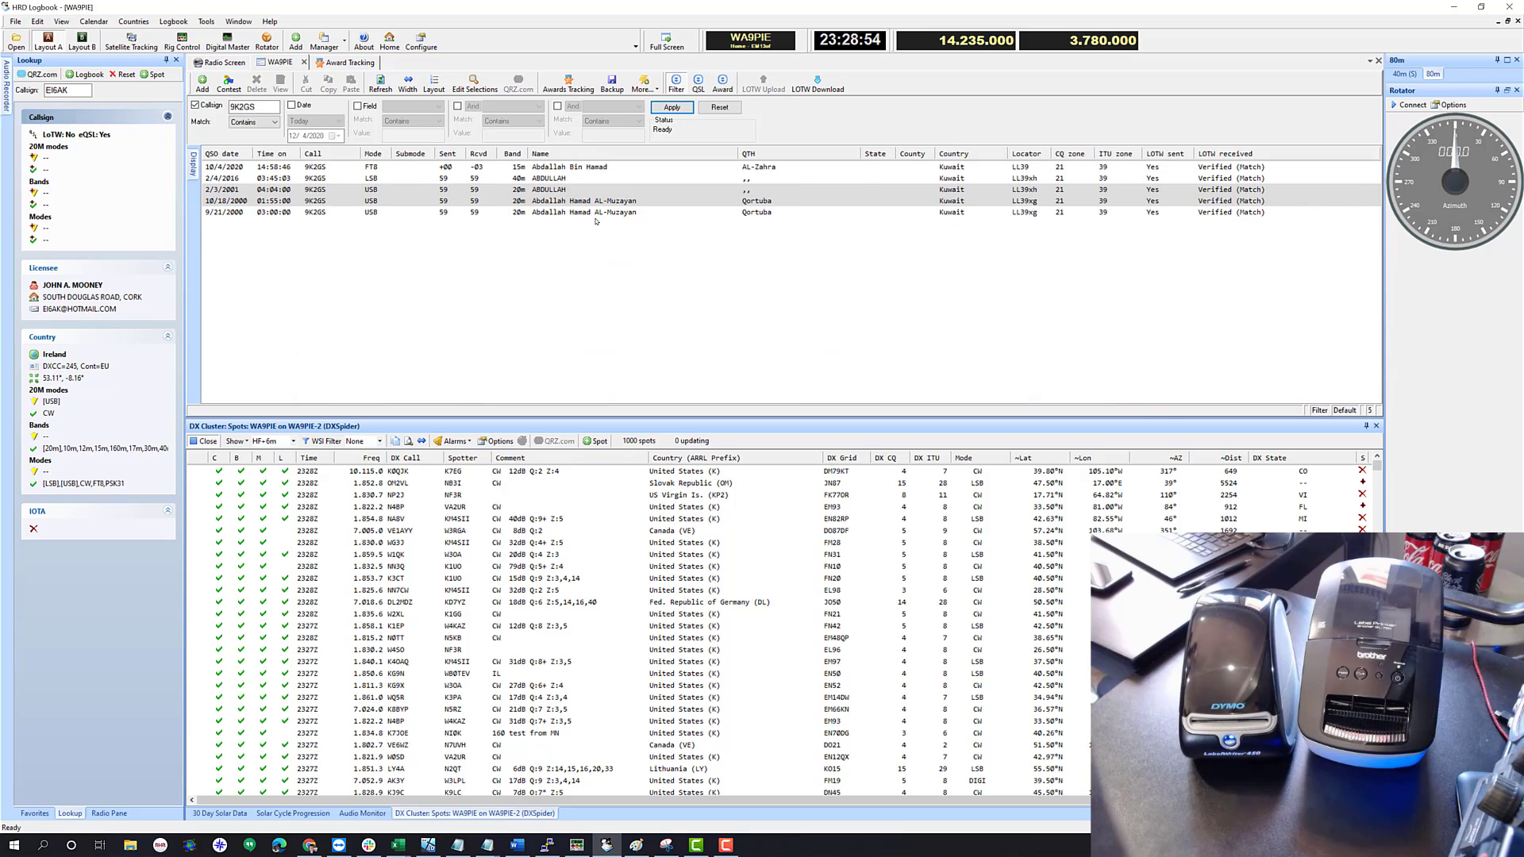
Select the five filtered 9K2GS QSOs and open their right-click actions menu
left_click(583, 212)
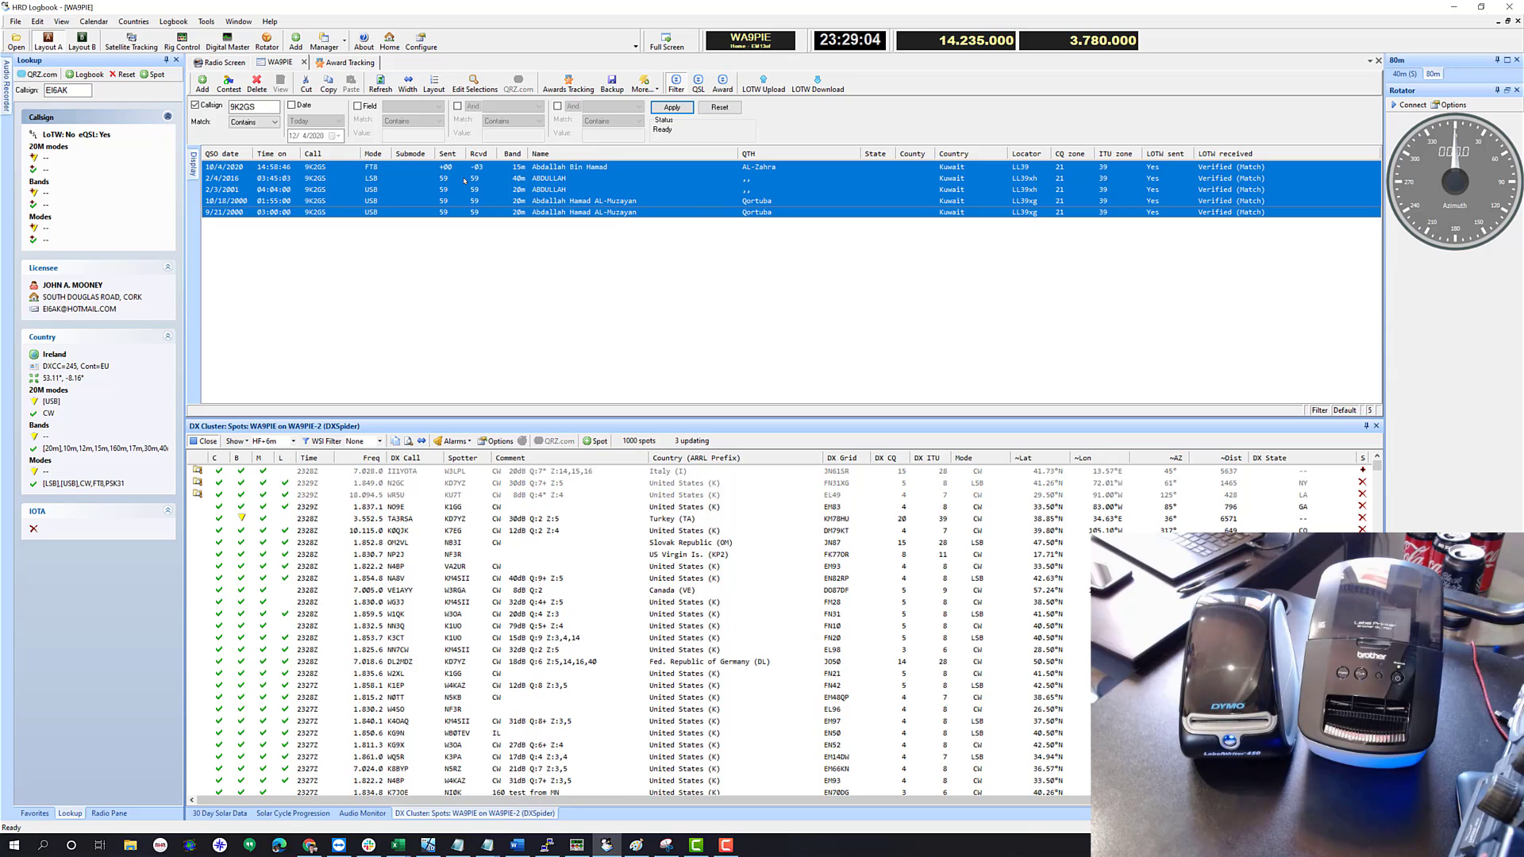
right_click(486, 190)
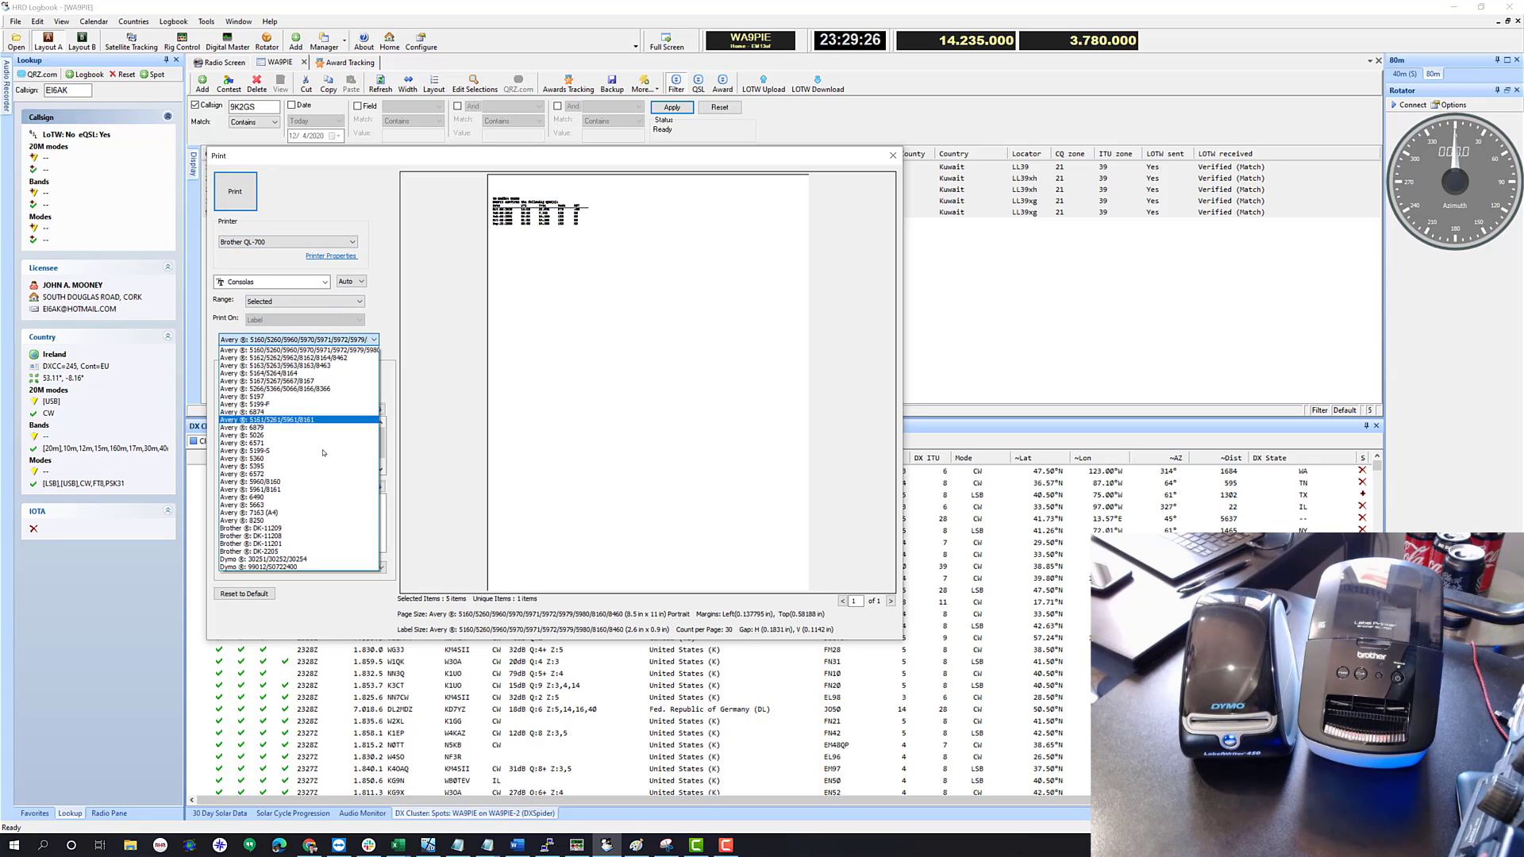
Use Brother DK-11201 label stock and keep QSL Modern after trying QSL Traditional
left_click(255, 543)
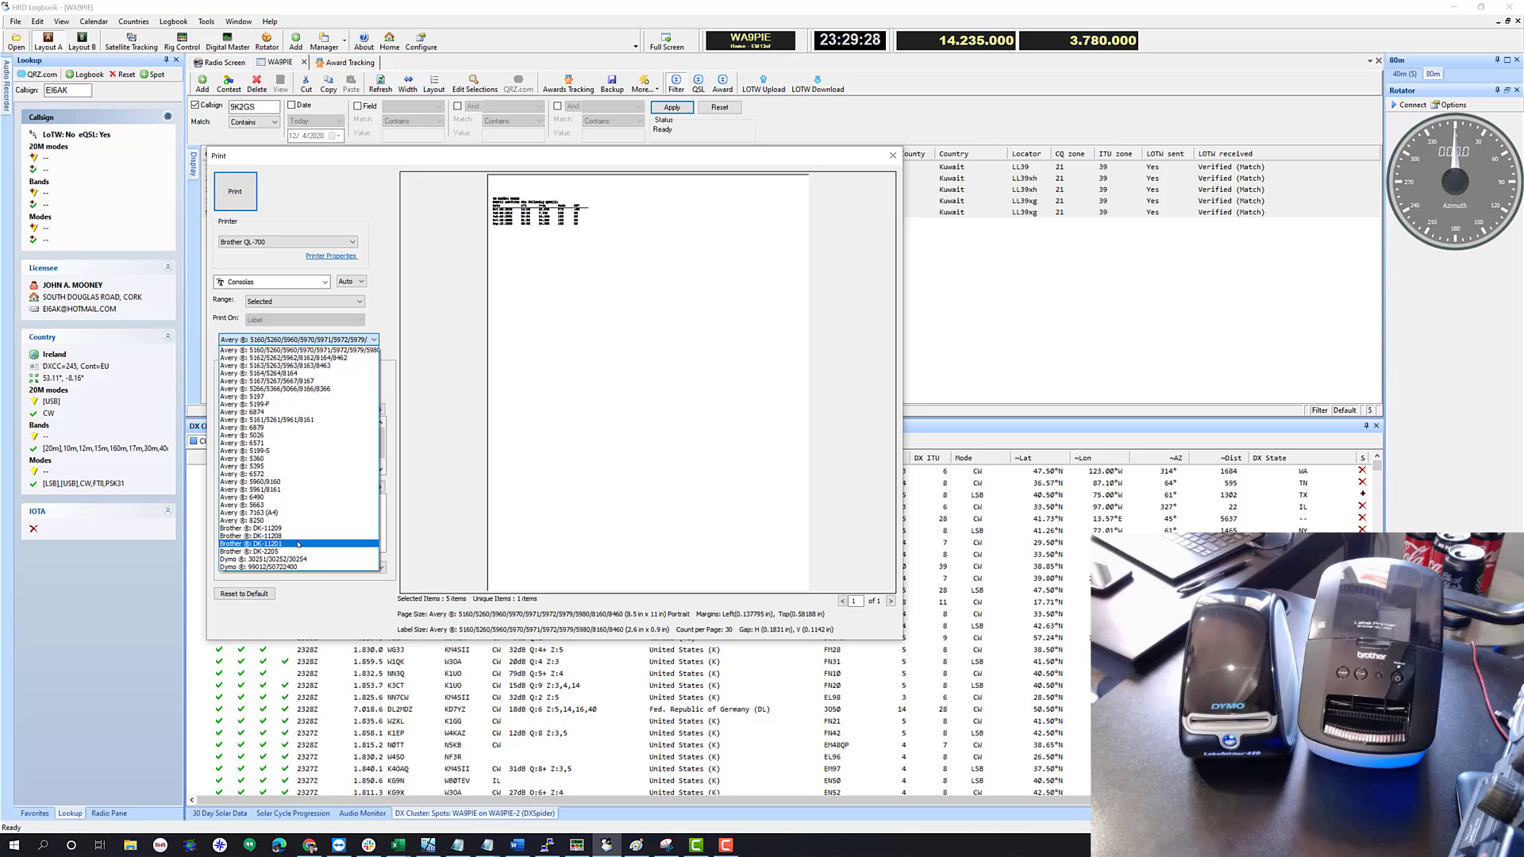
left_click(255, 534)
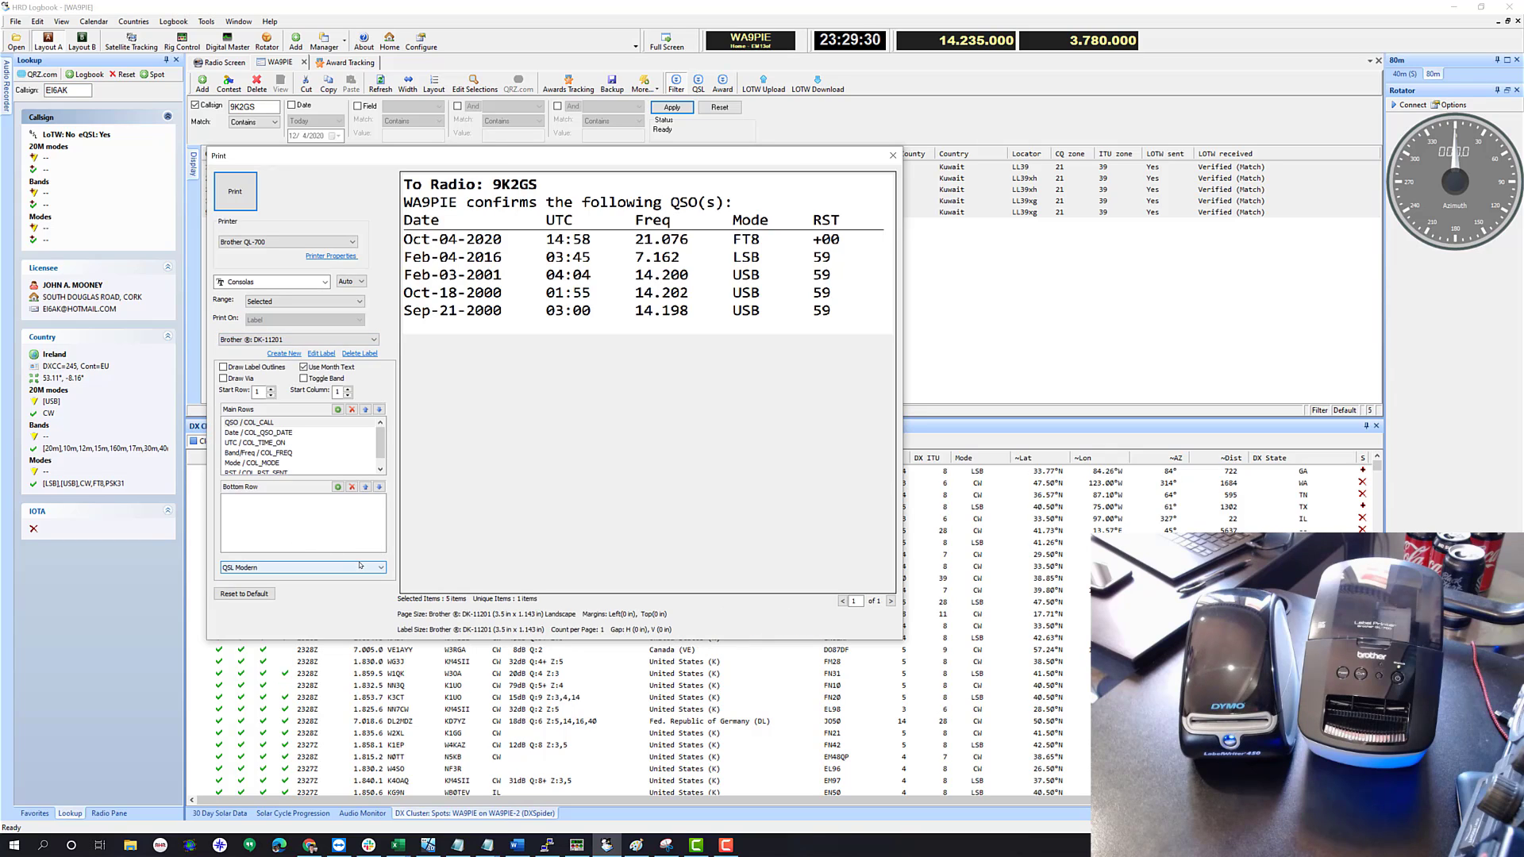
mouse_move(421, 530)
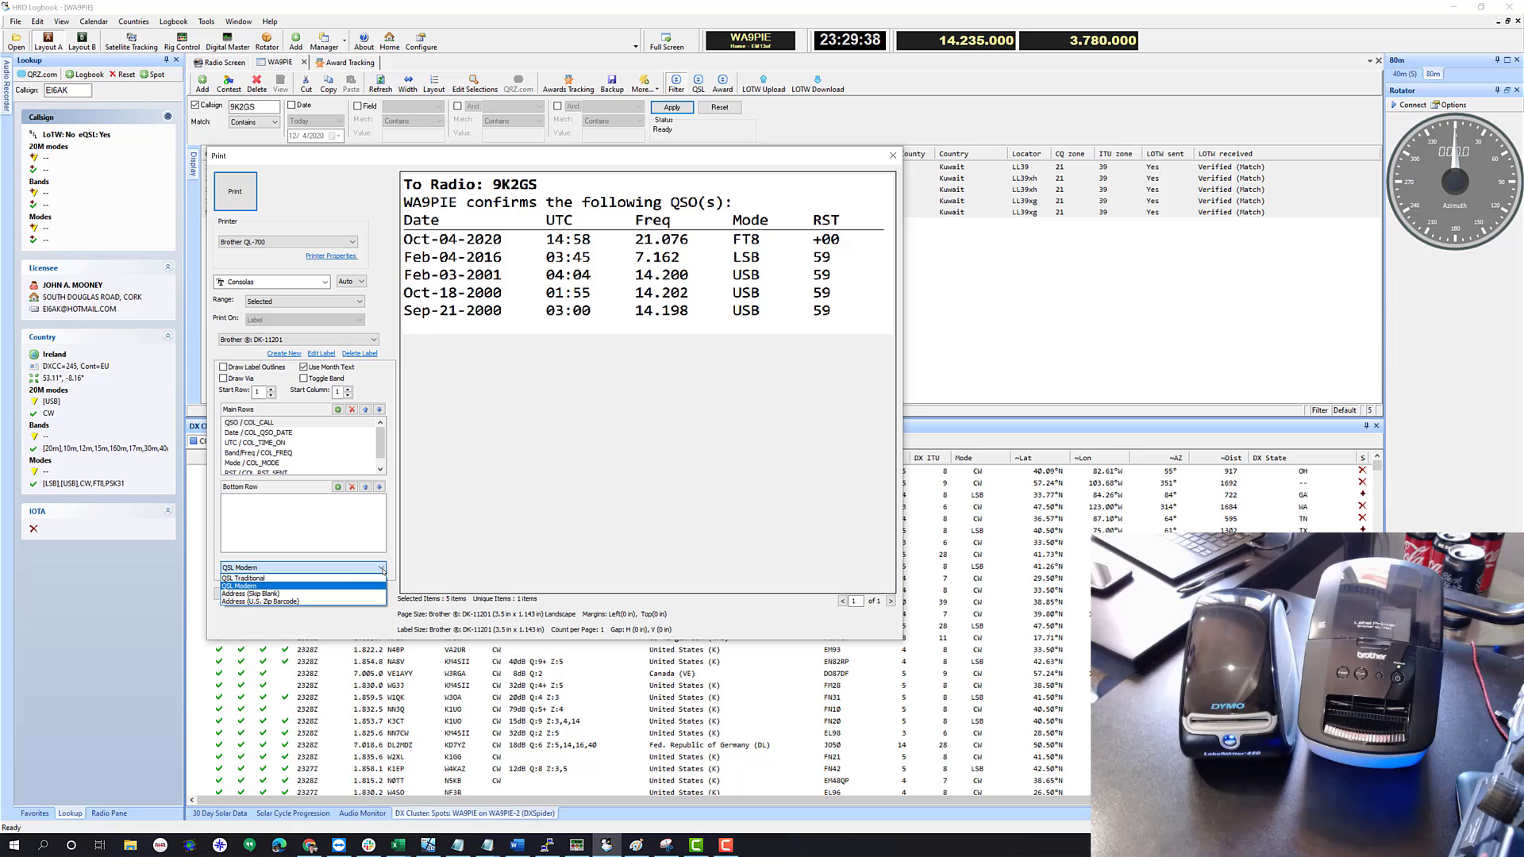
left_click(247, 577)
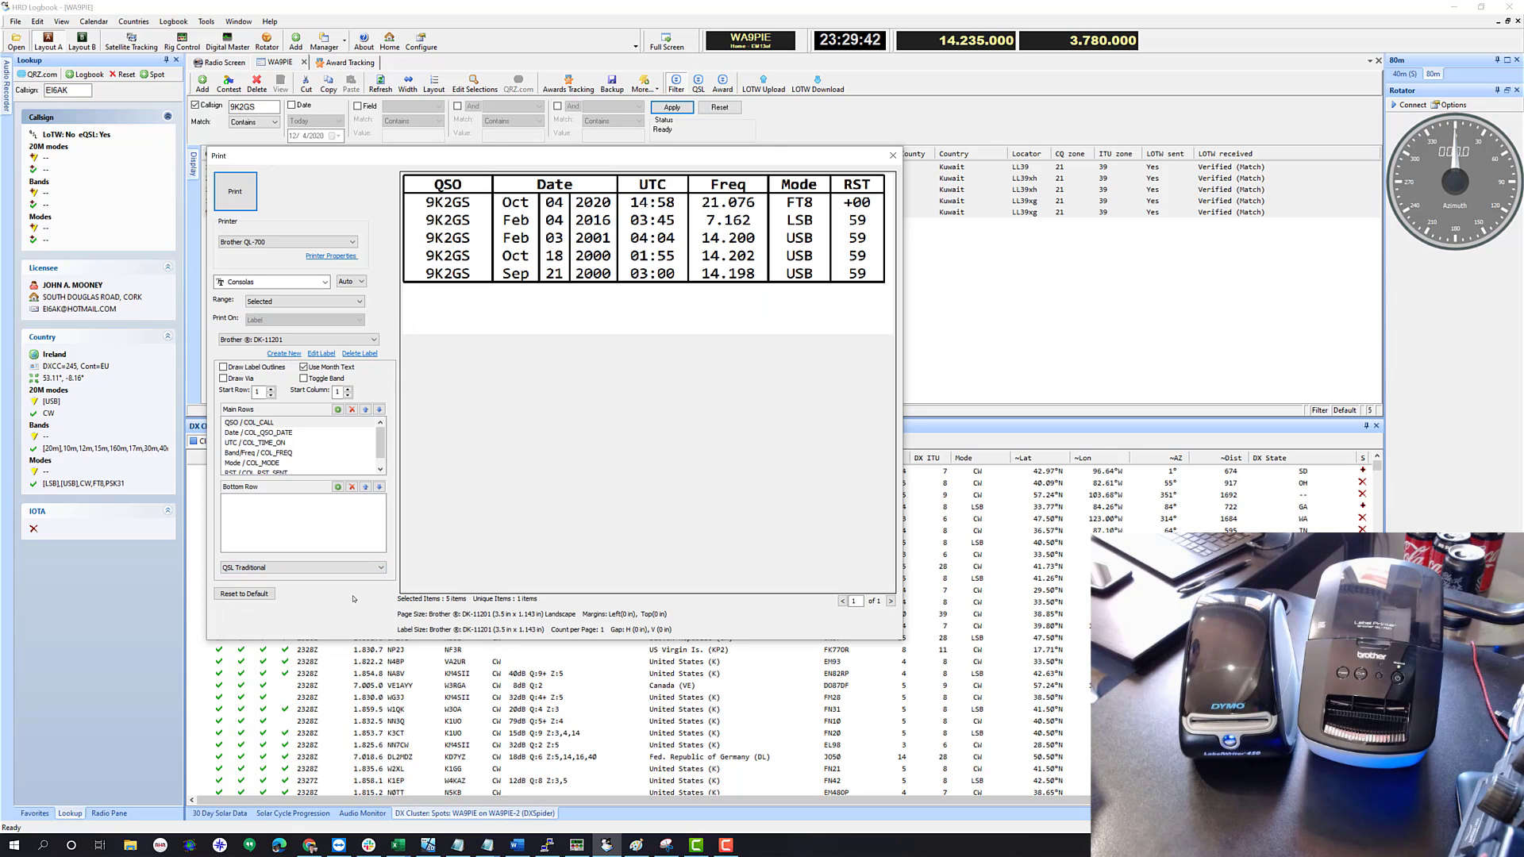
left_click(380, 568)
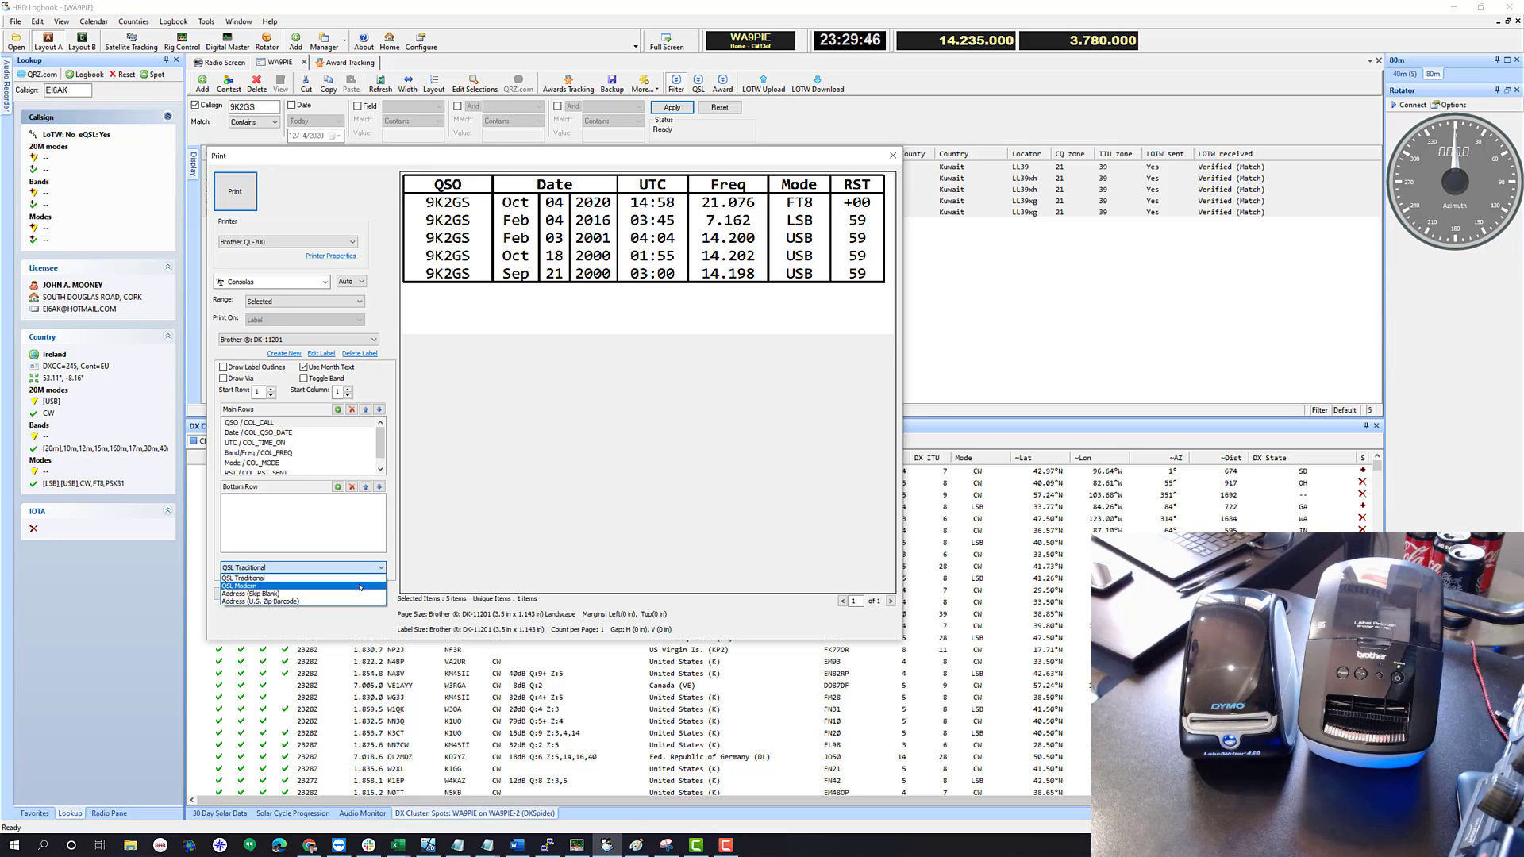
left_click(245, 586)
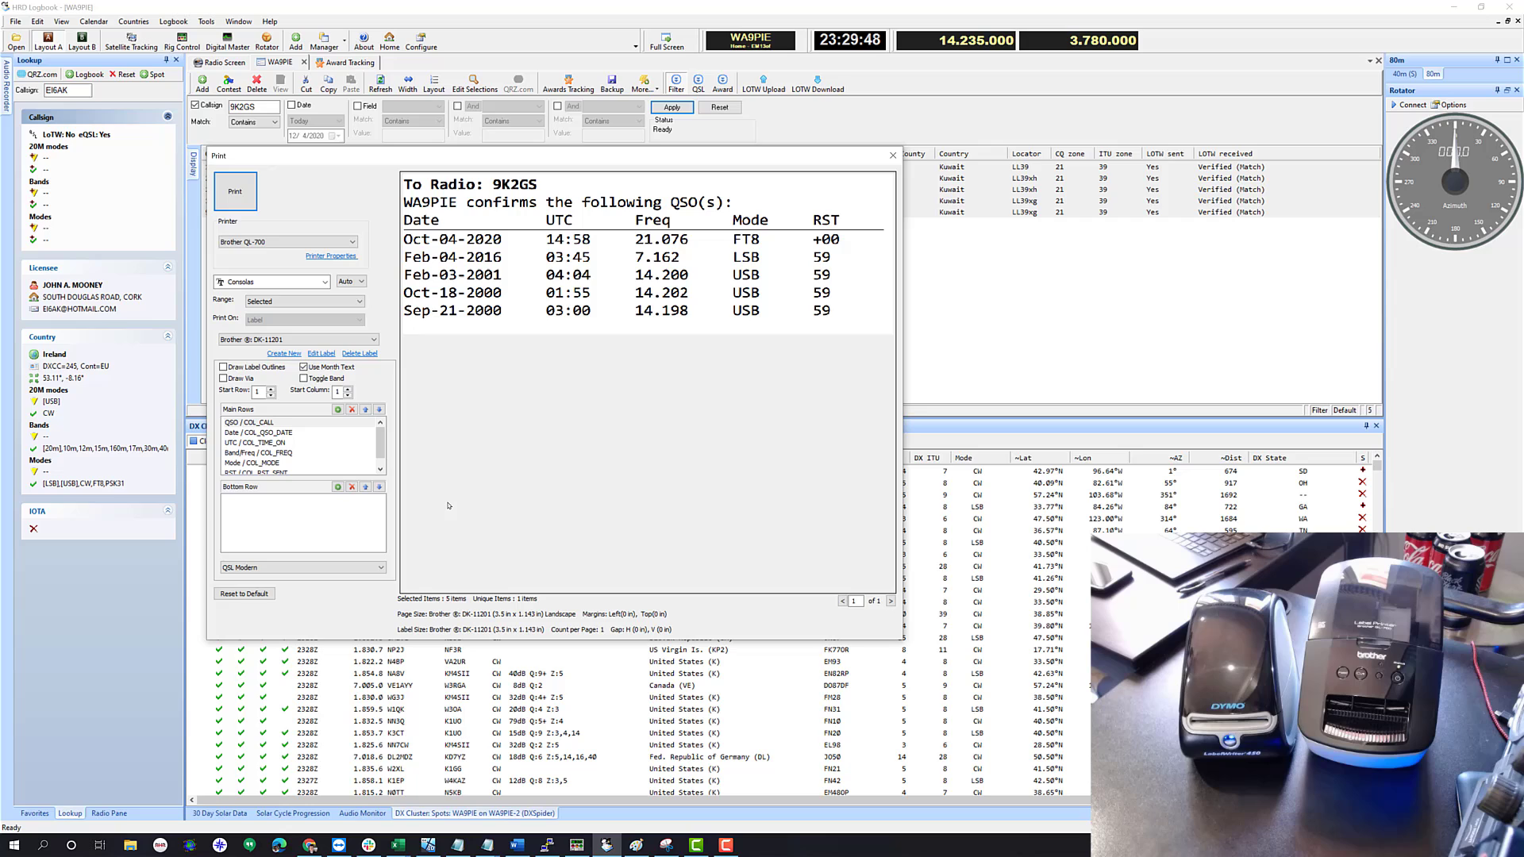
mouse_move(493, 369)
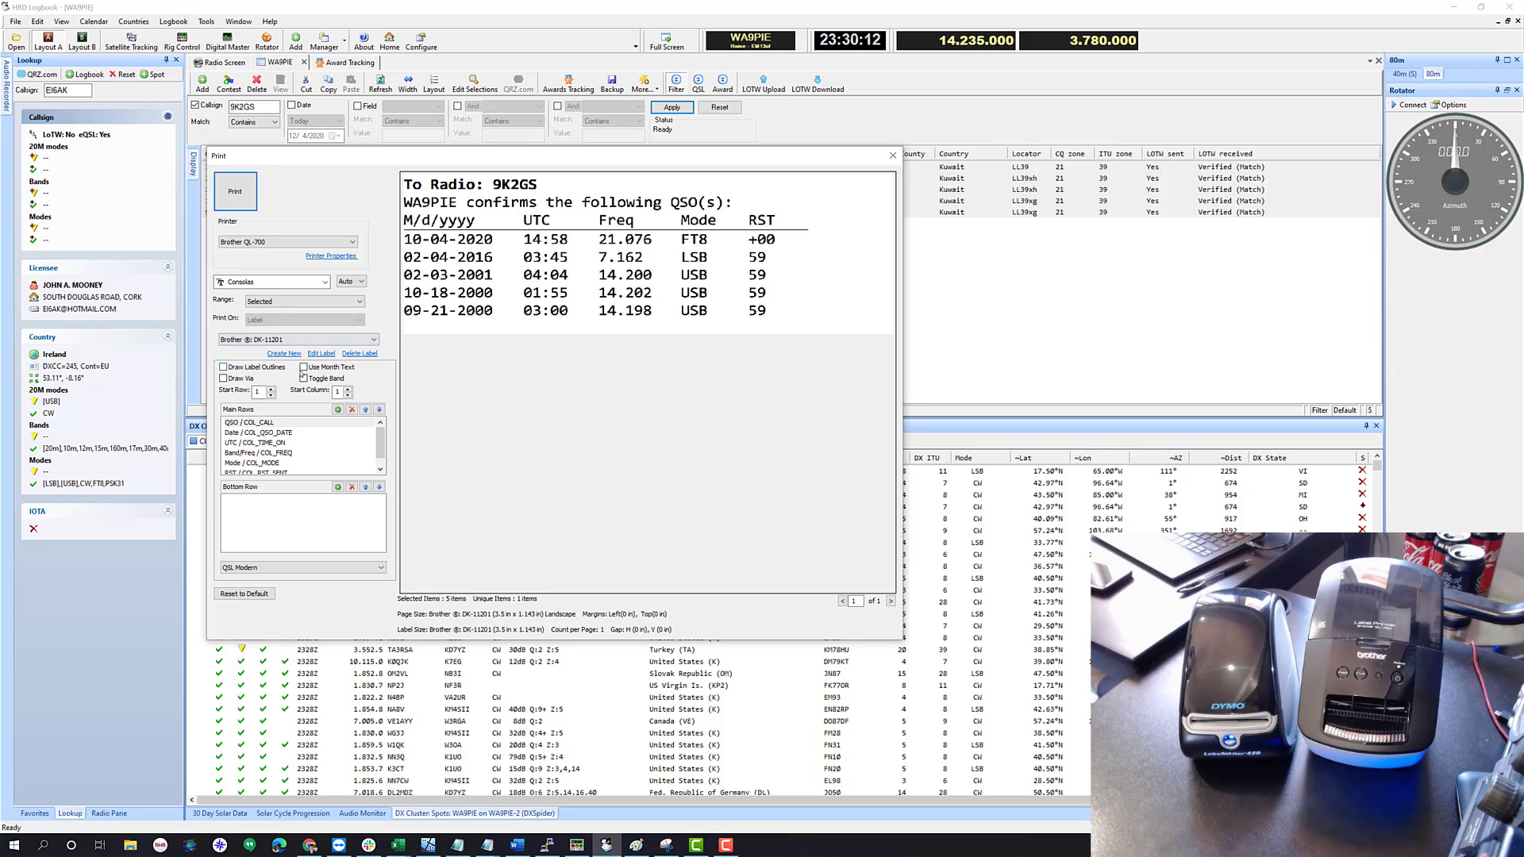
left_click(304, 368)
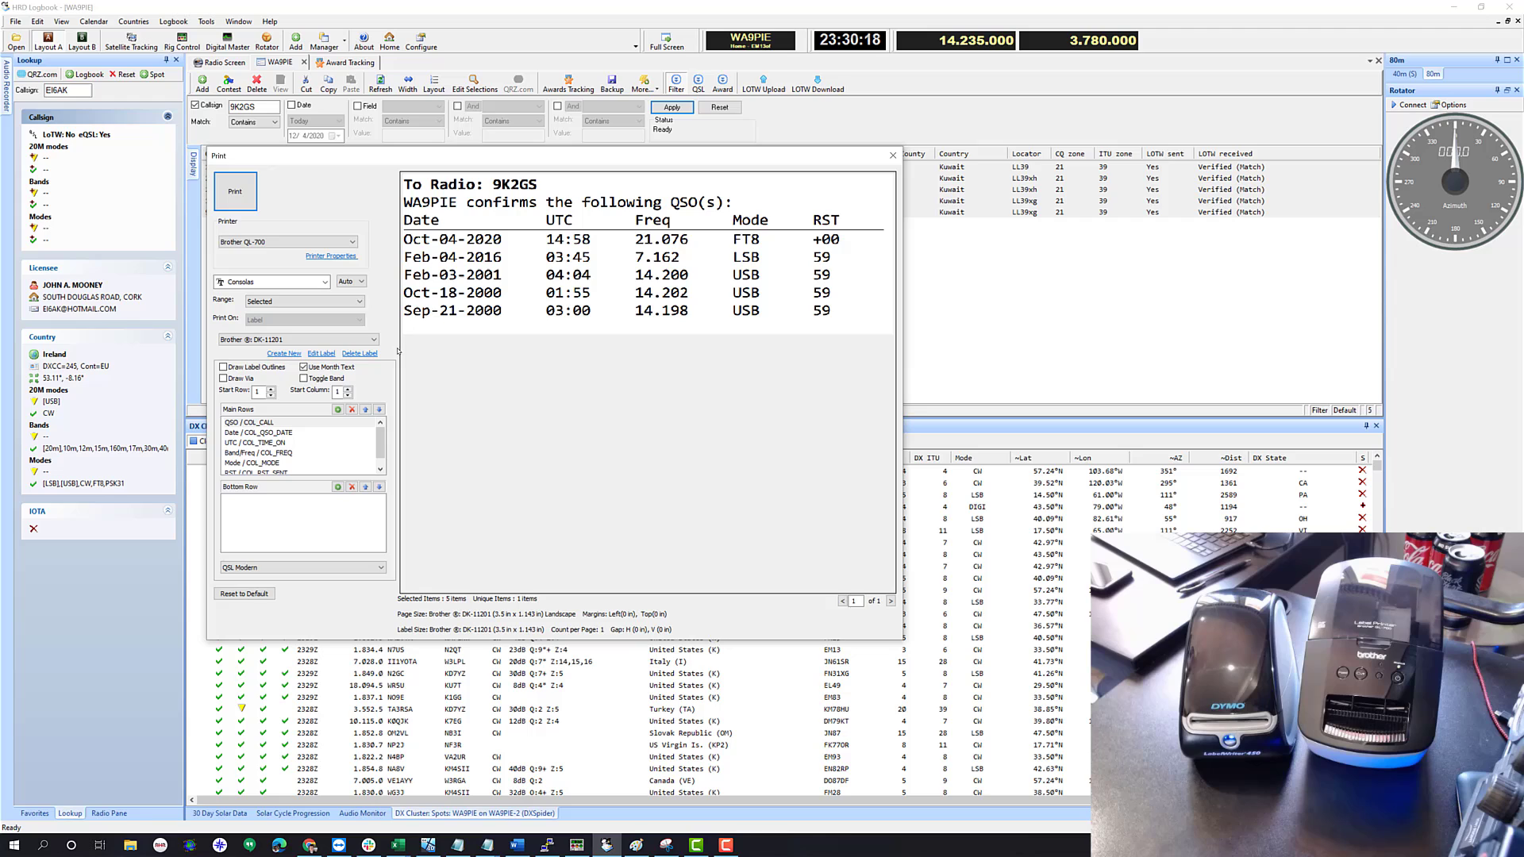
left_click(305, 379)
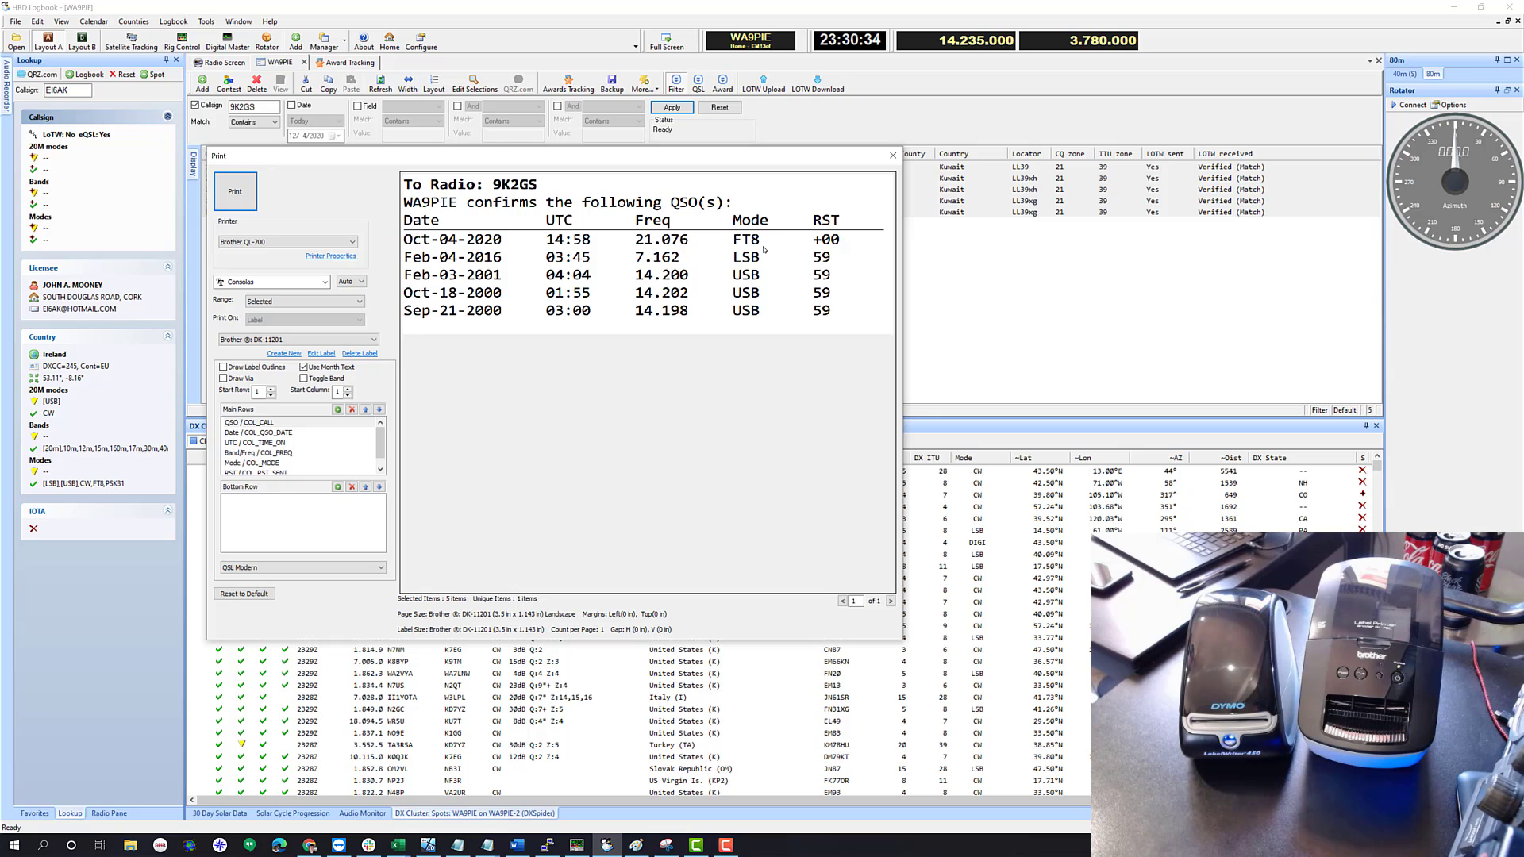
mouse_move(728, 358)
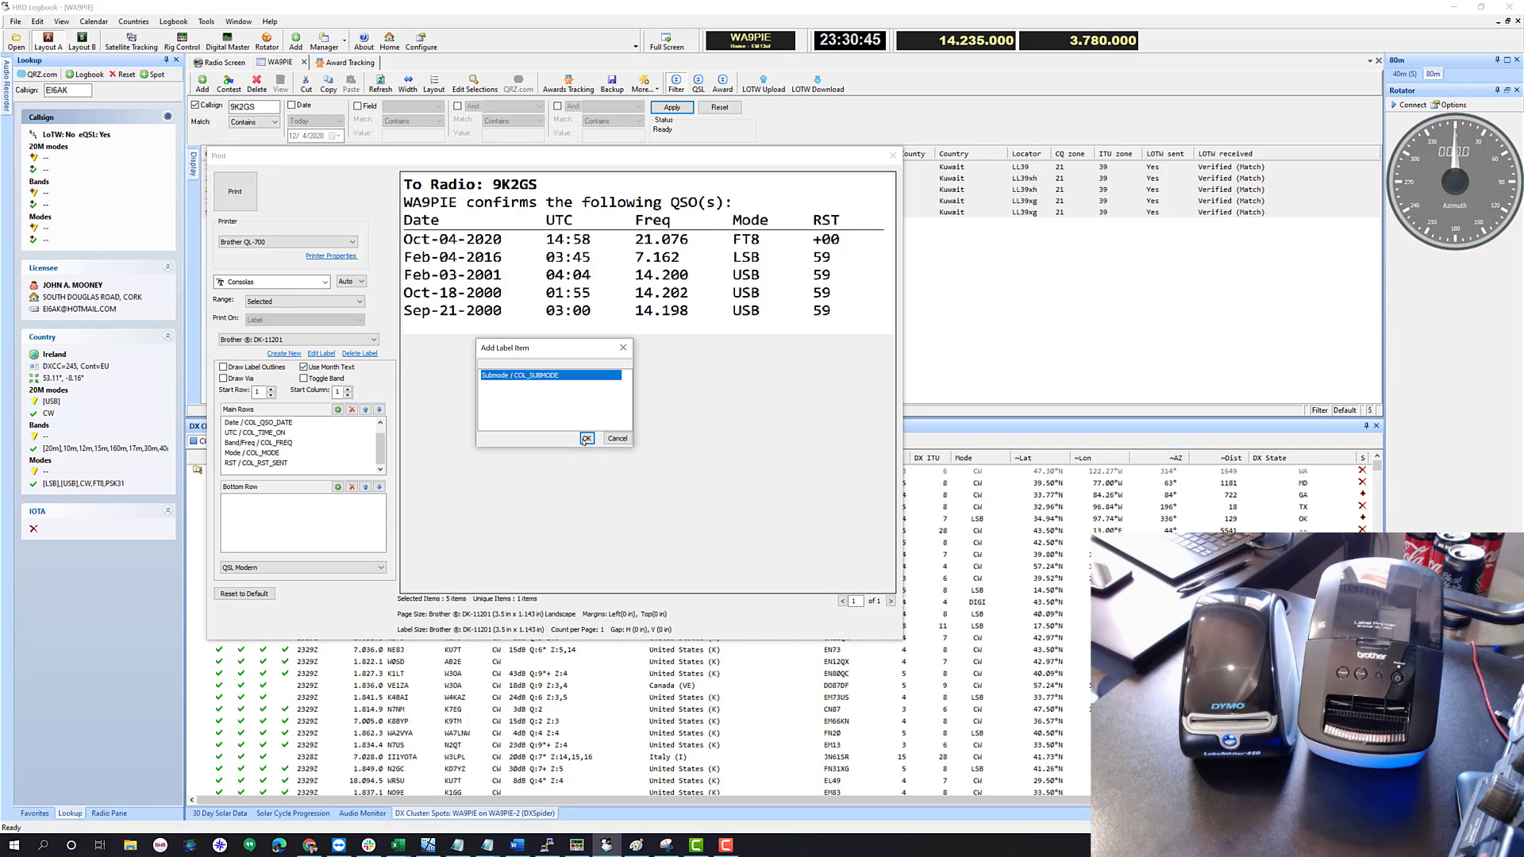
Add the Submode field to the label's Main Rows and move it above RST
left_click(586, 438)
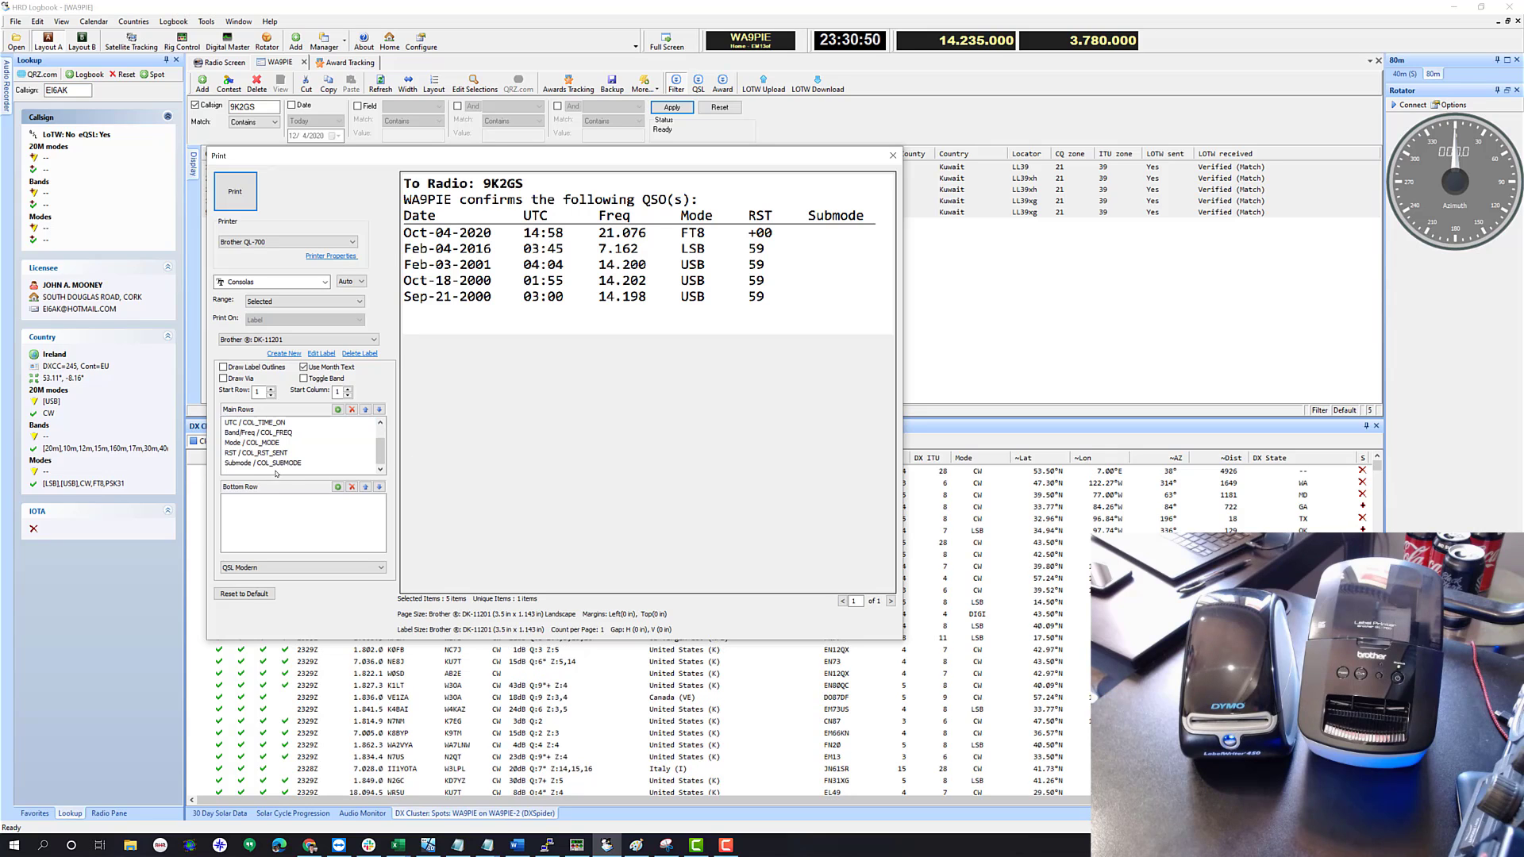
left_click(263, 463)
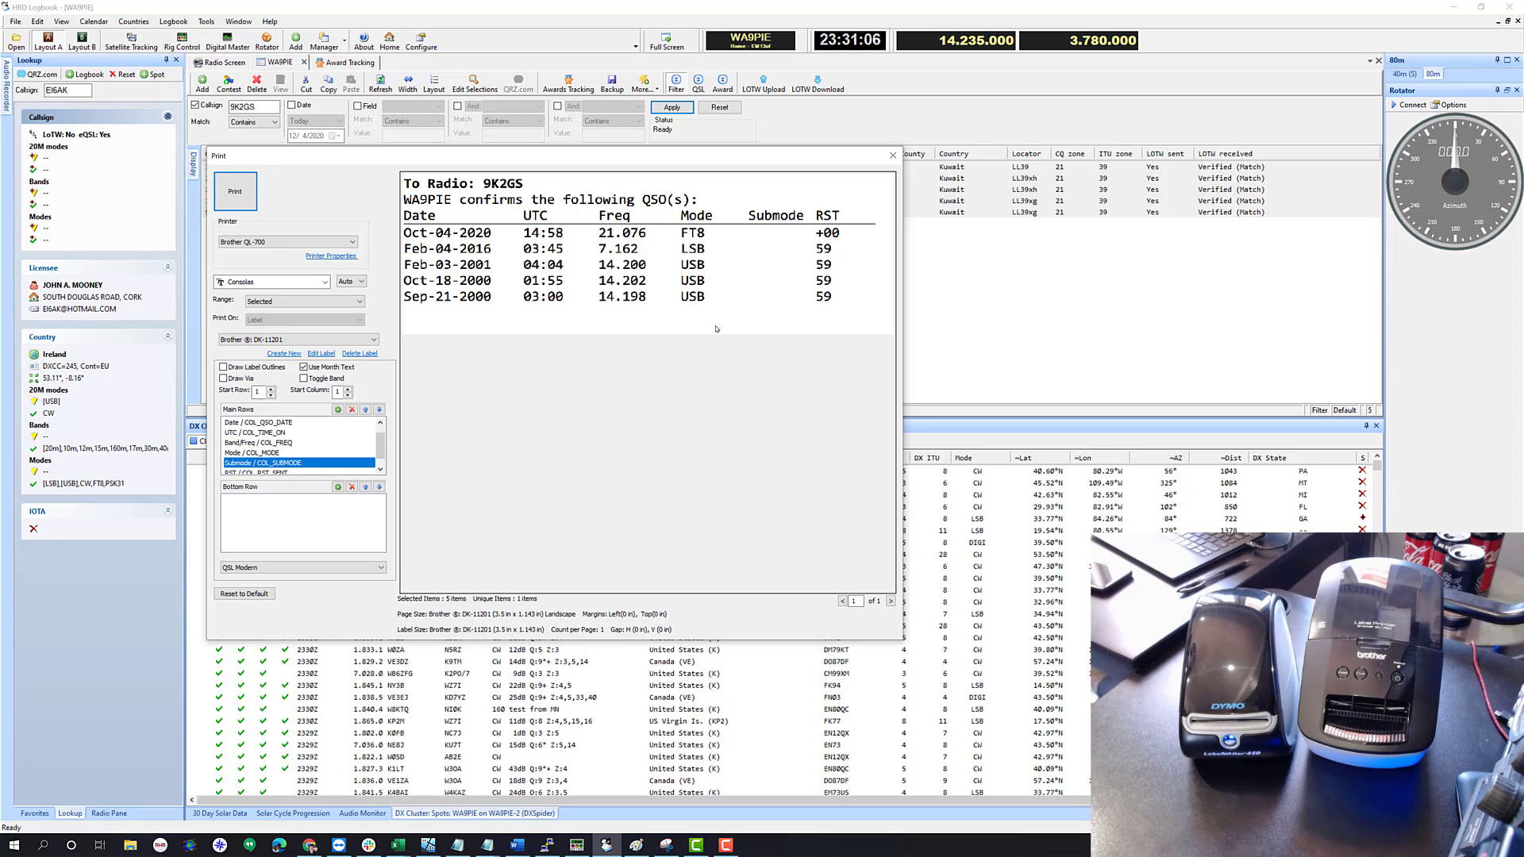
mouse_move(710, 249)
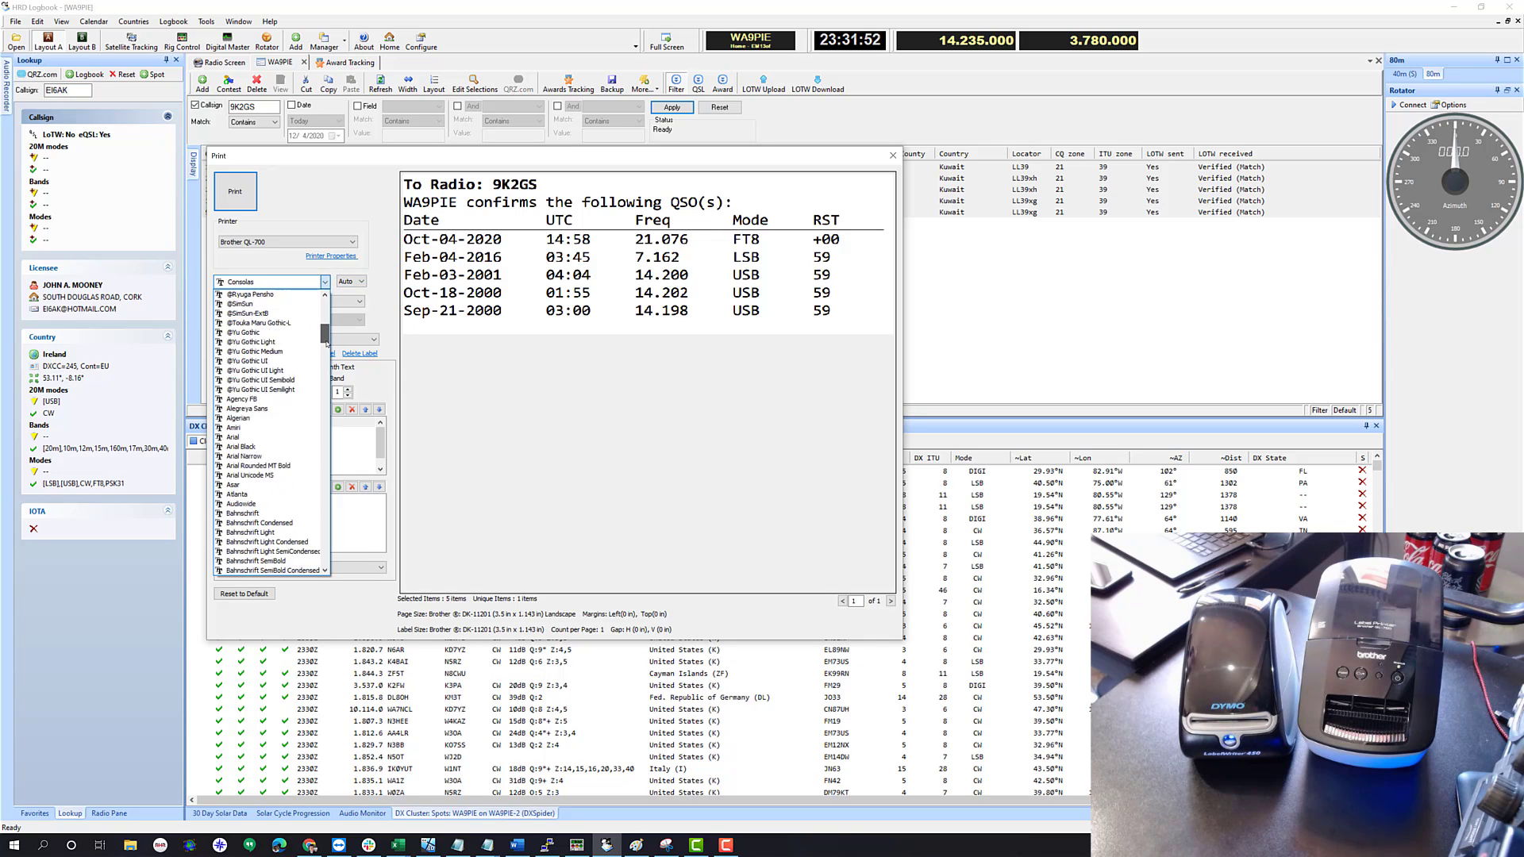
Add a new Main Rows field to the label and choose Submode
scroll("down", 3)
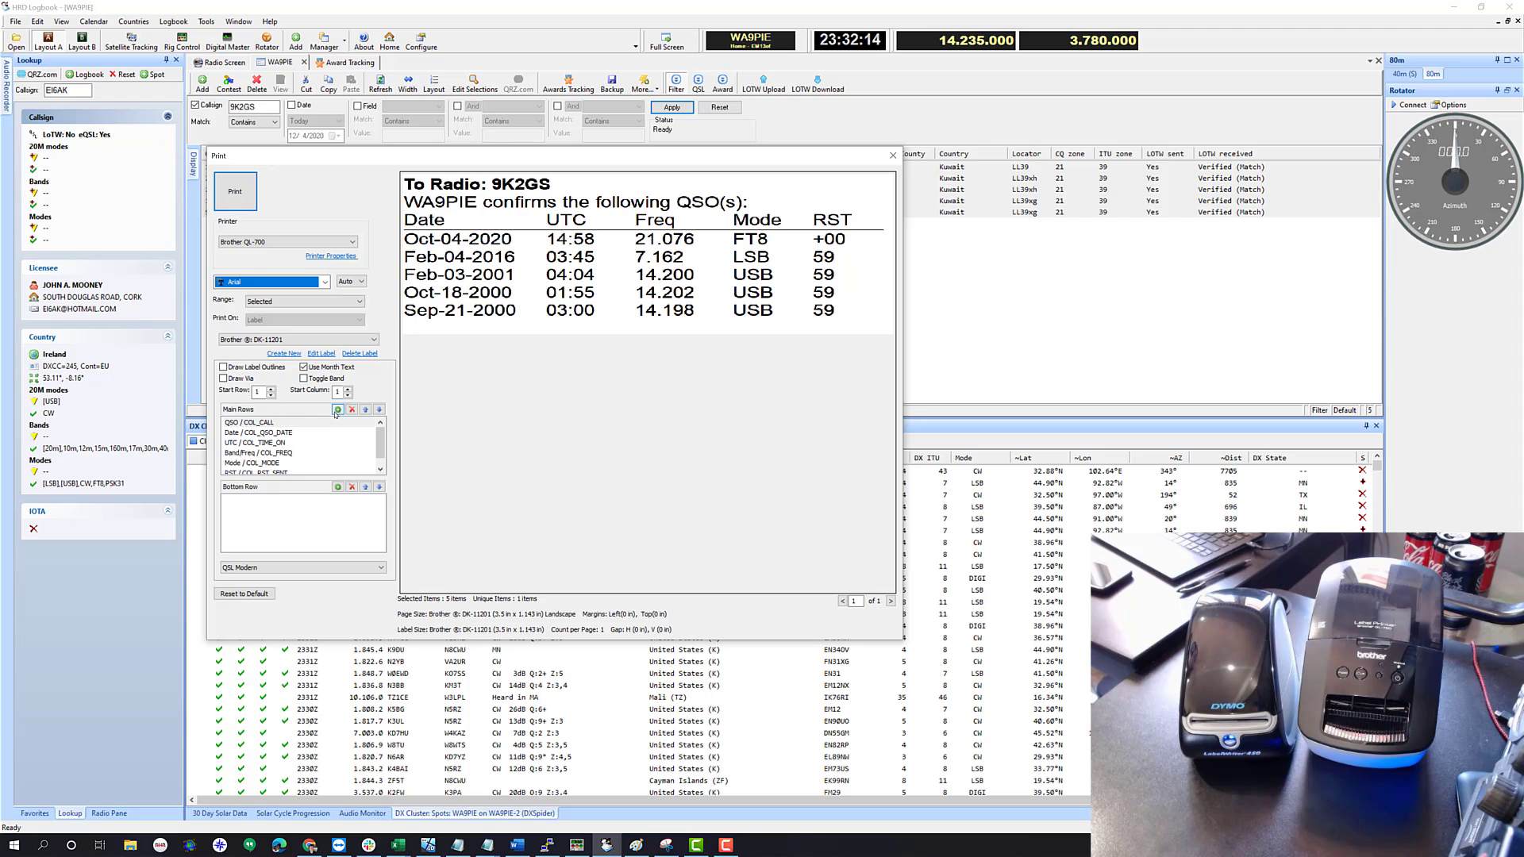
left_click(338, 410)
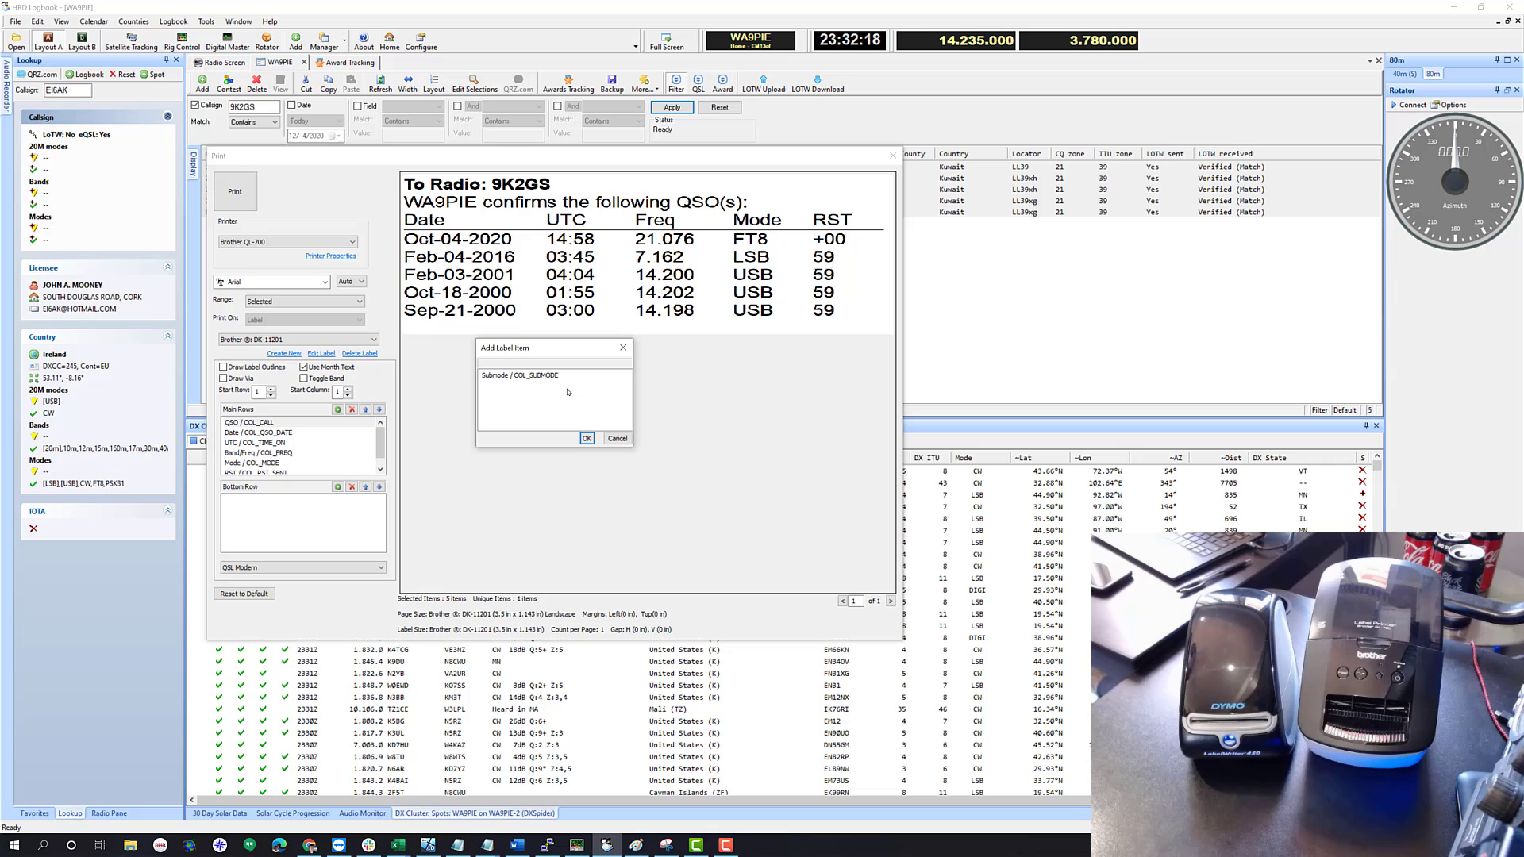
left_click(586, 437)
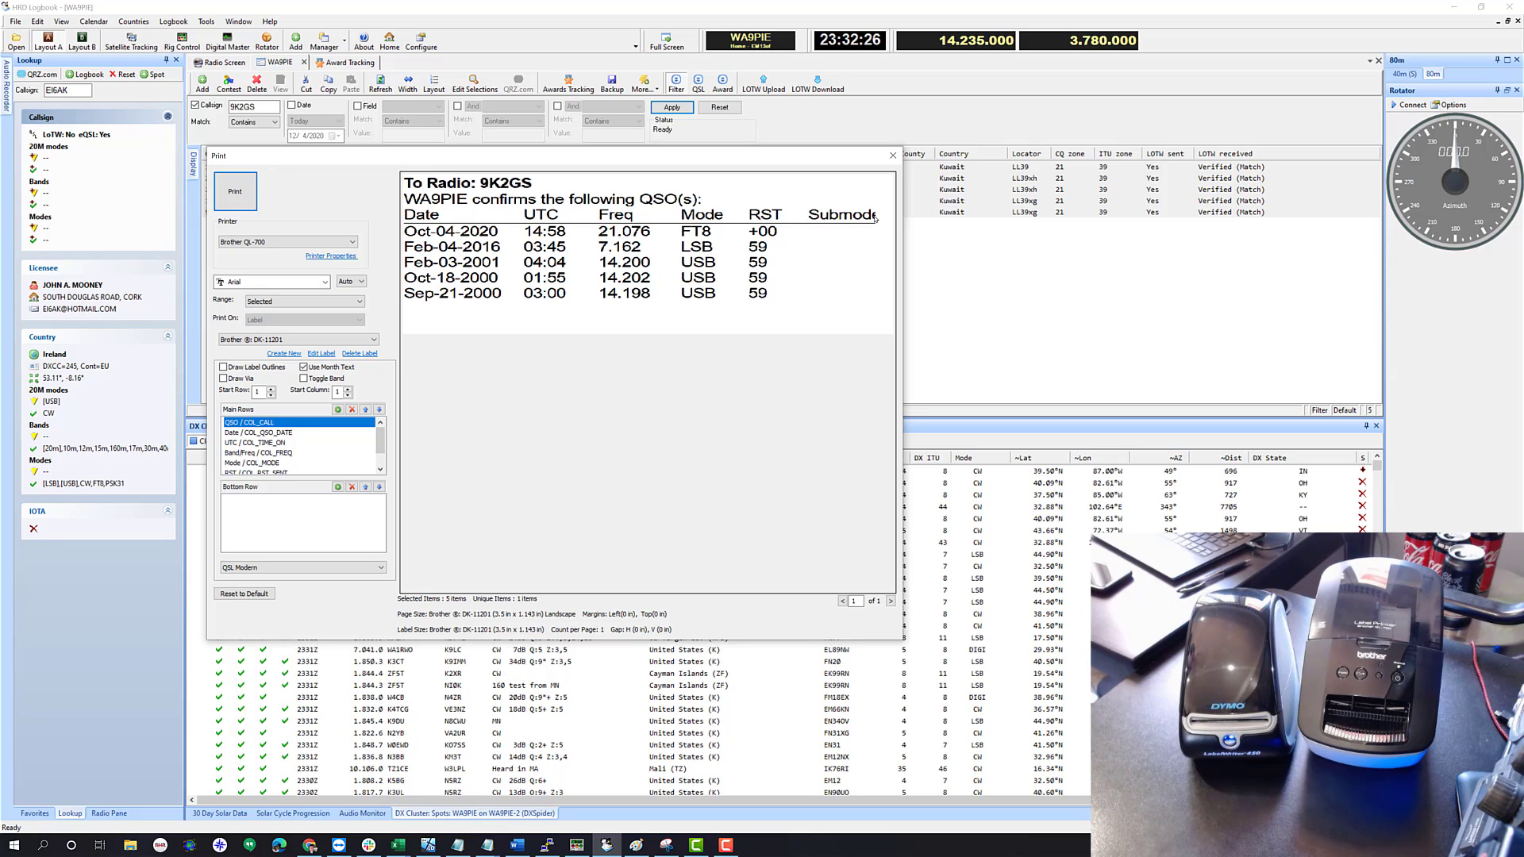
Try label text size 5, then set it to 6
left_click(364, 282)
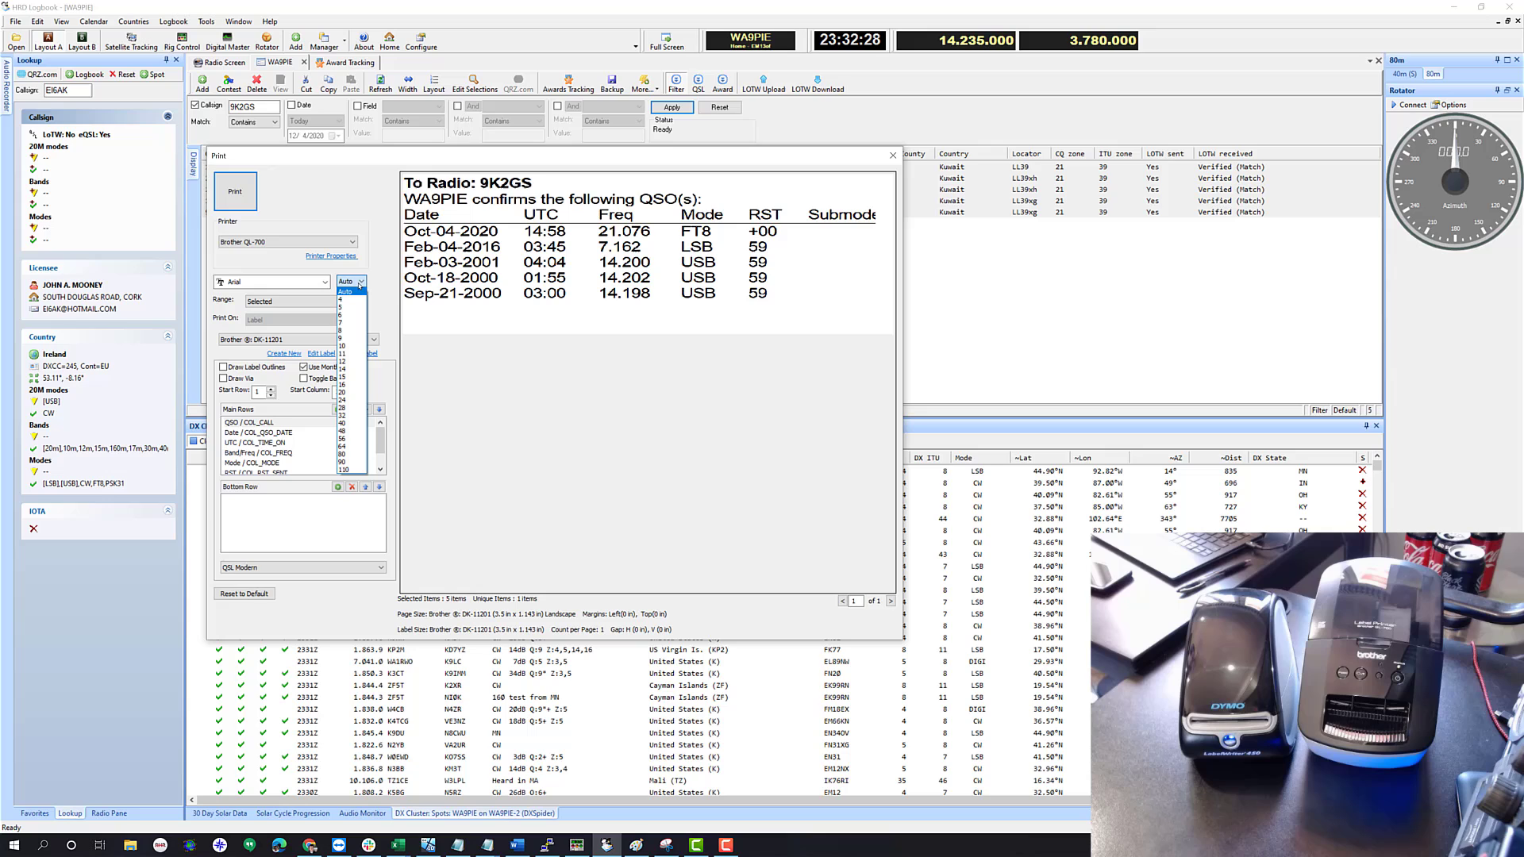
left_click(343, 299)
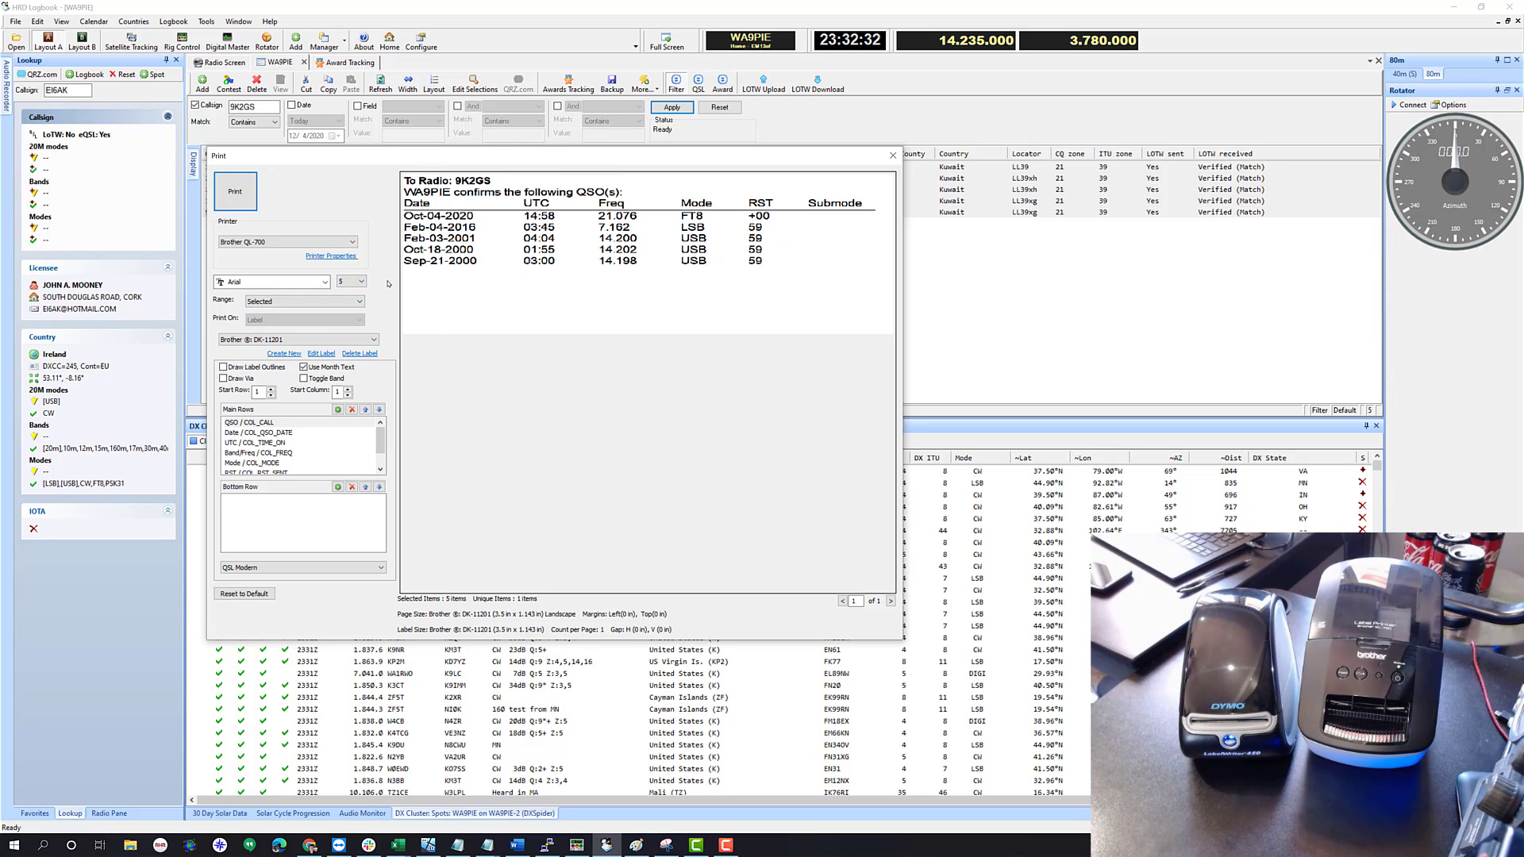
left_click(360, 282)
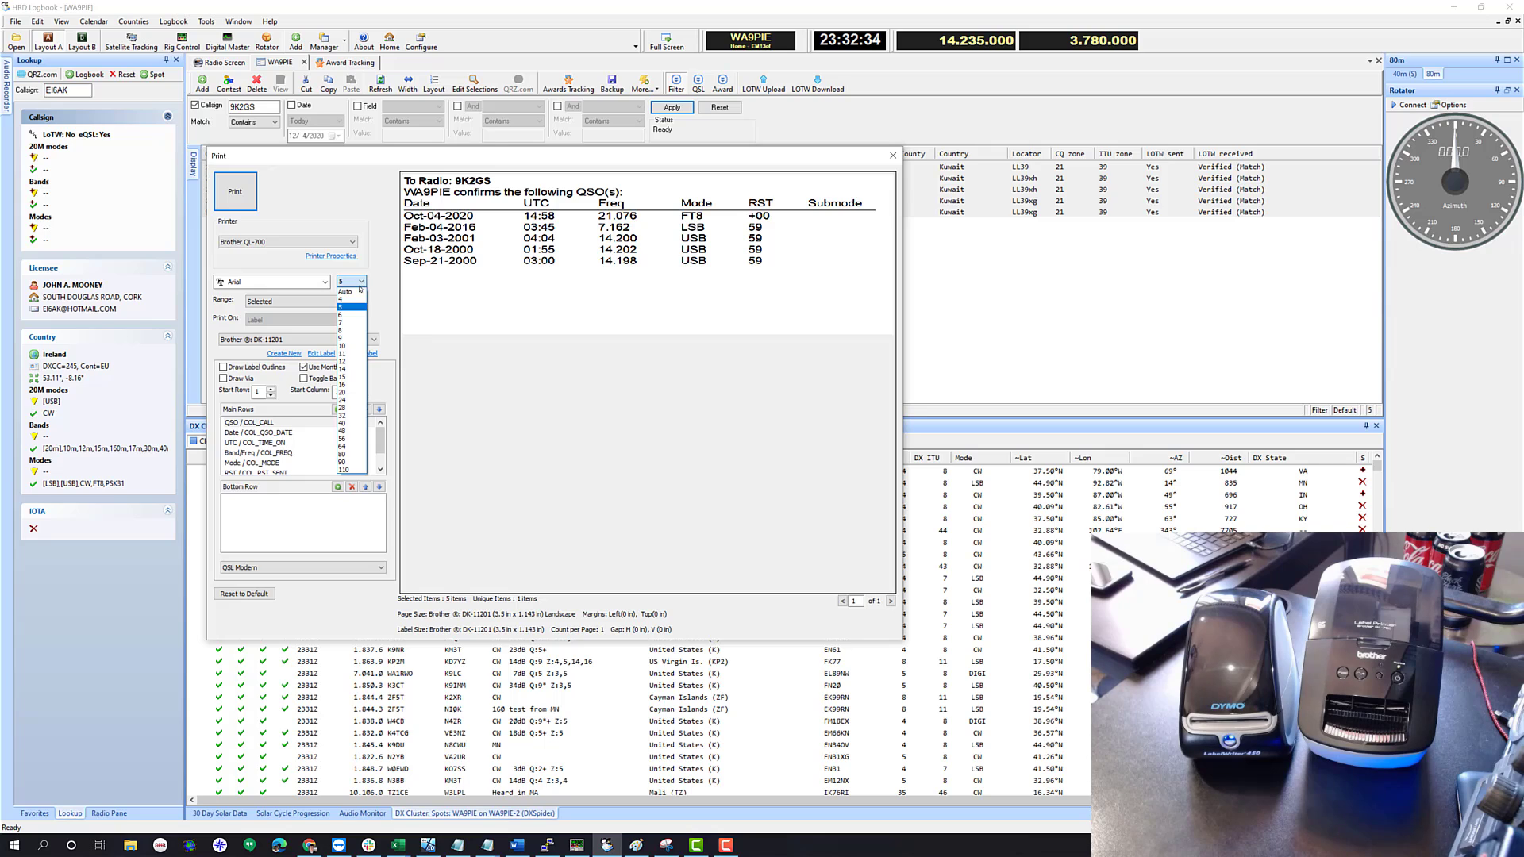
left_click(350, 281)
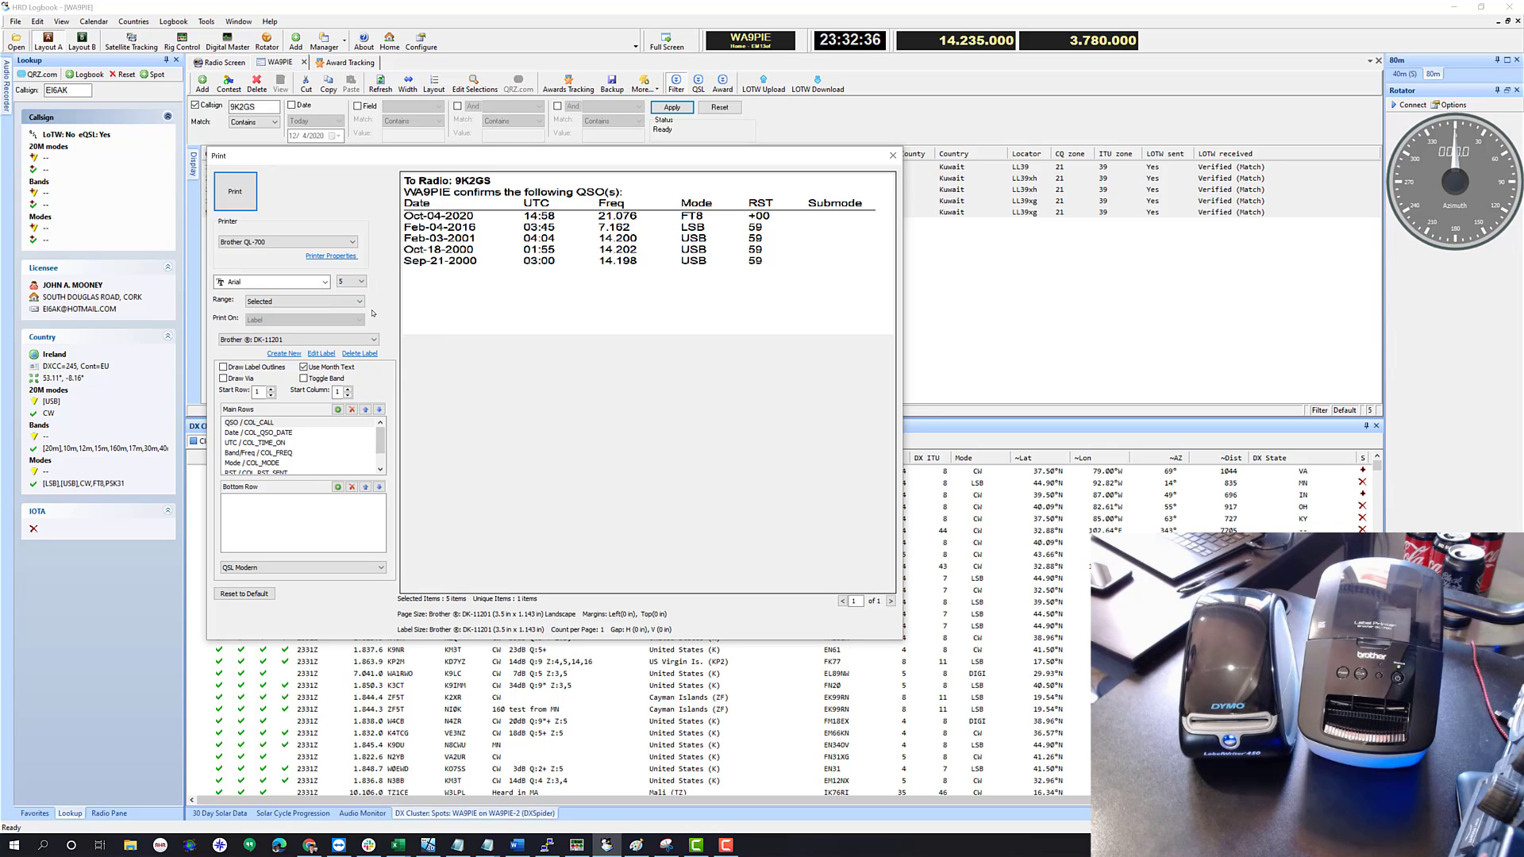
left_click(362, 282)
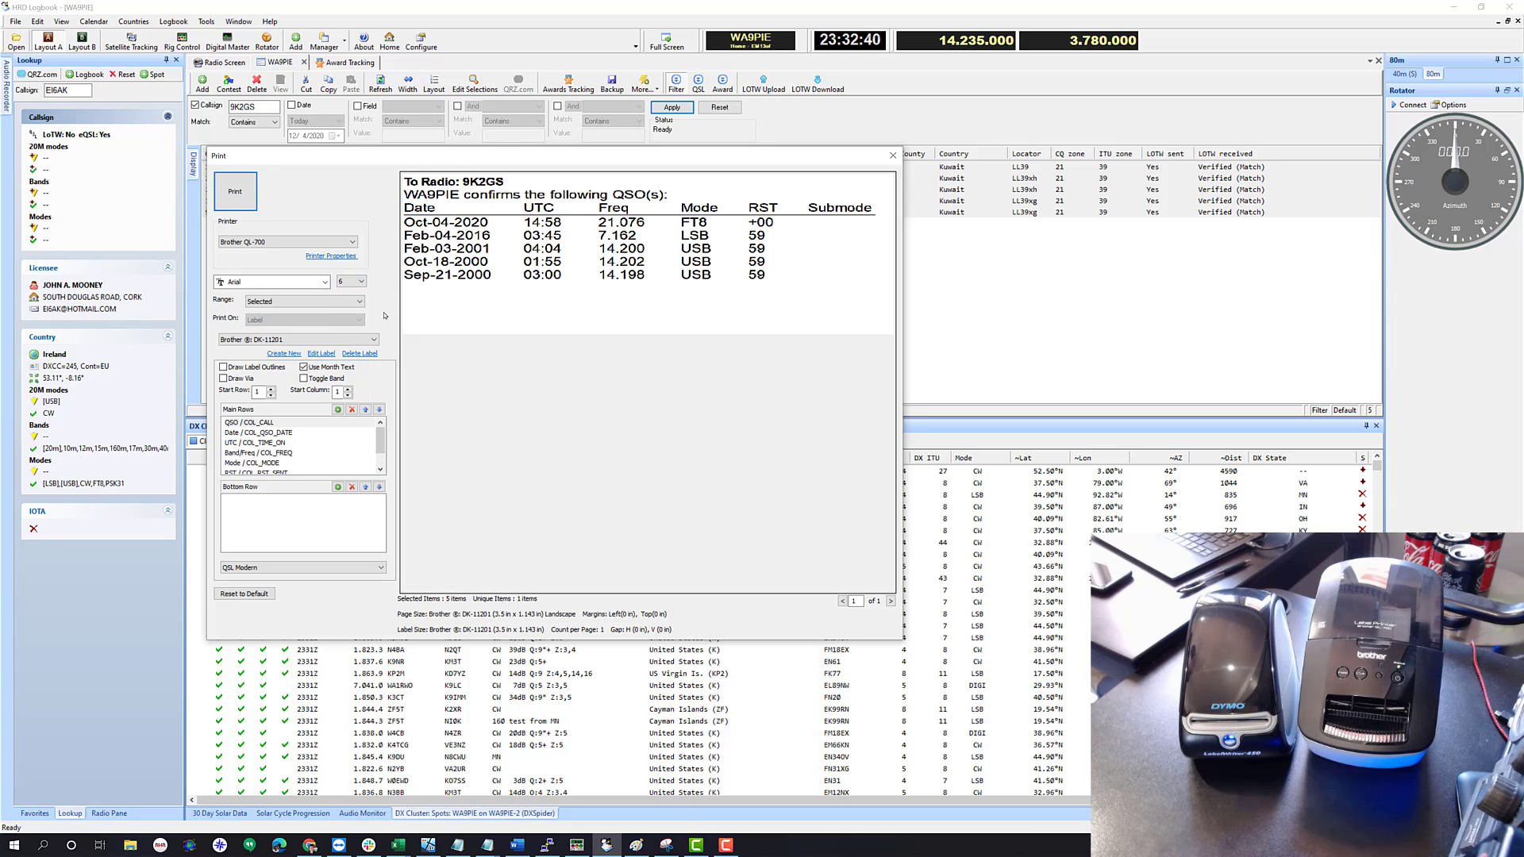
mouse_move(464, 319)
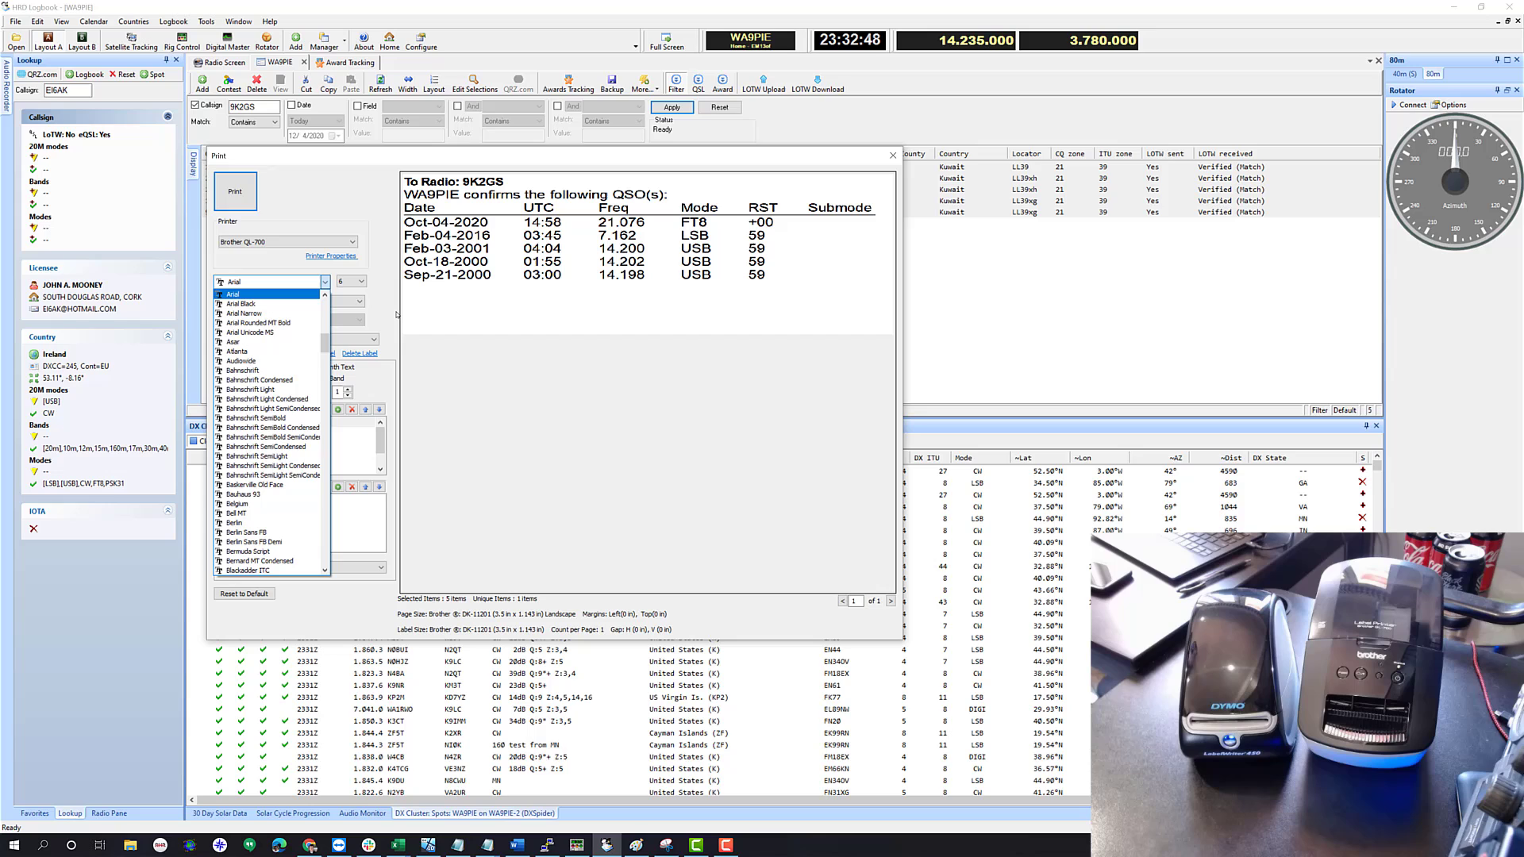
Change the label font to Courier New, then to Consolas
left_click(233, 293)
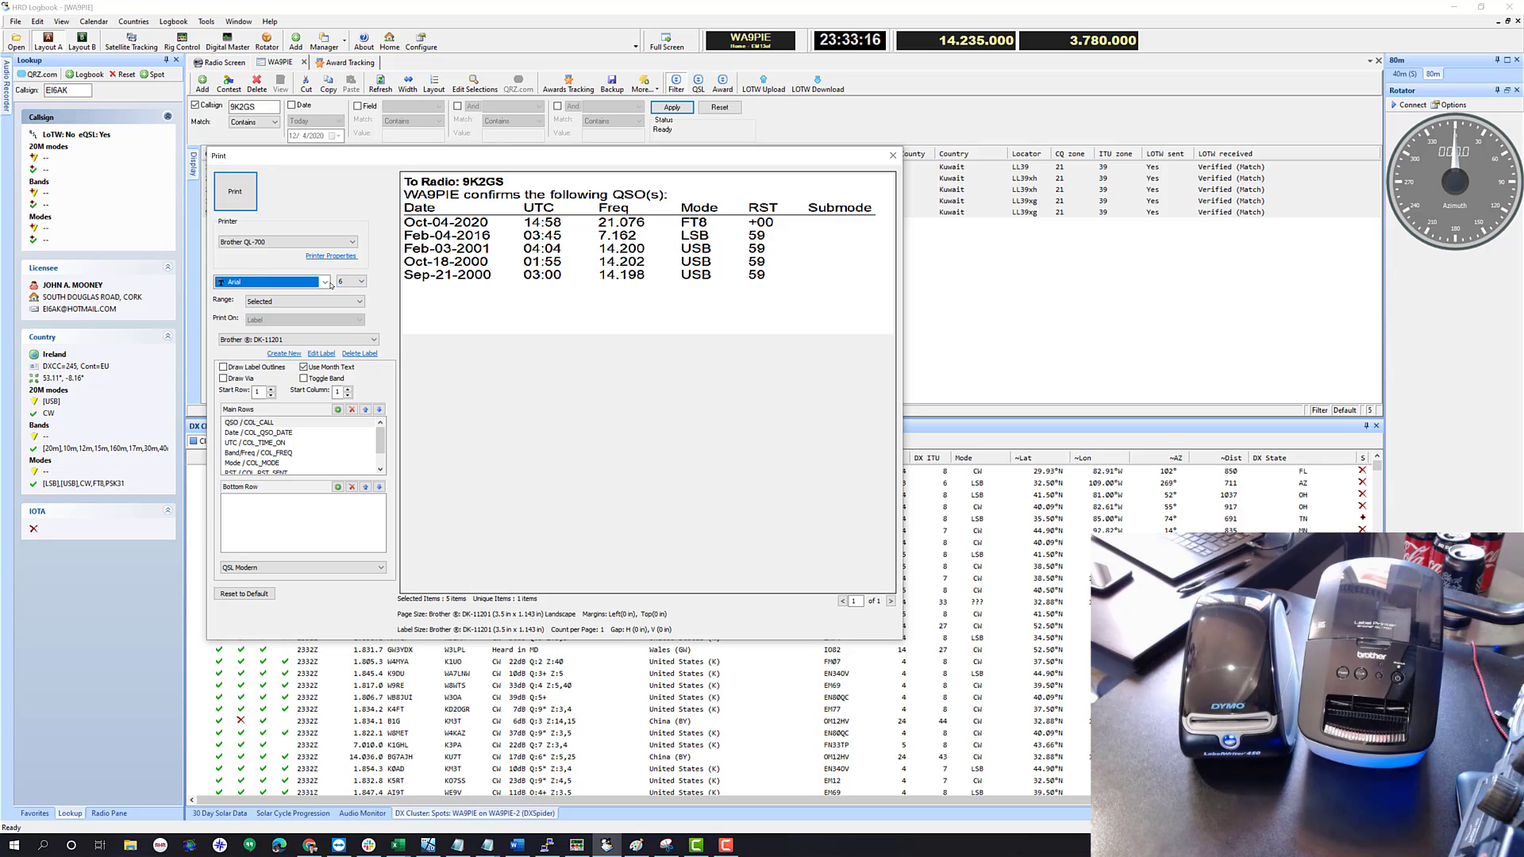
left_click(328, 282)
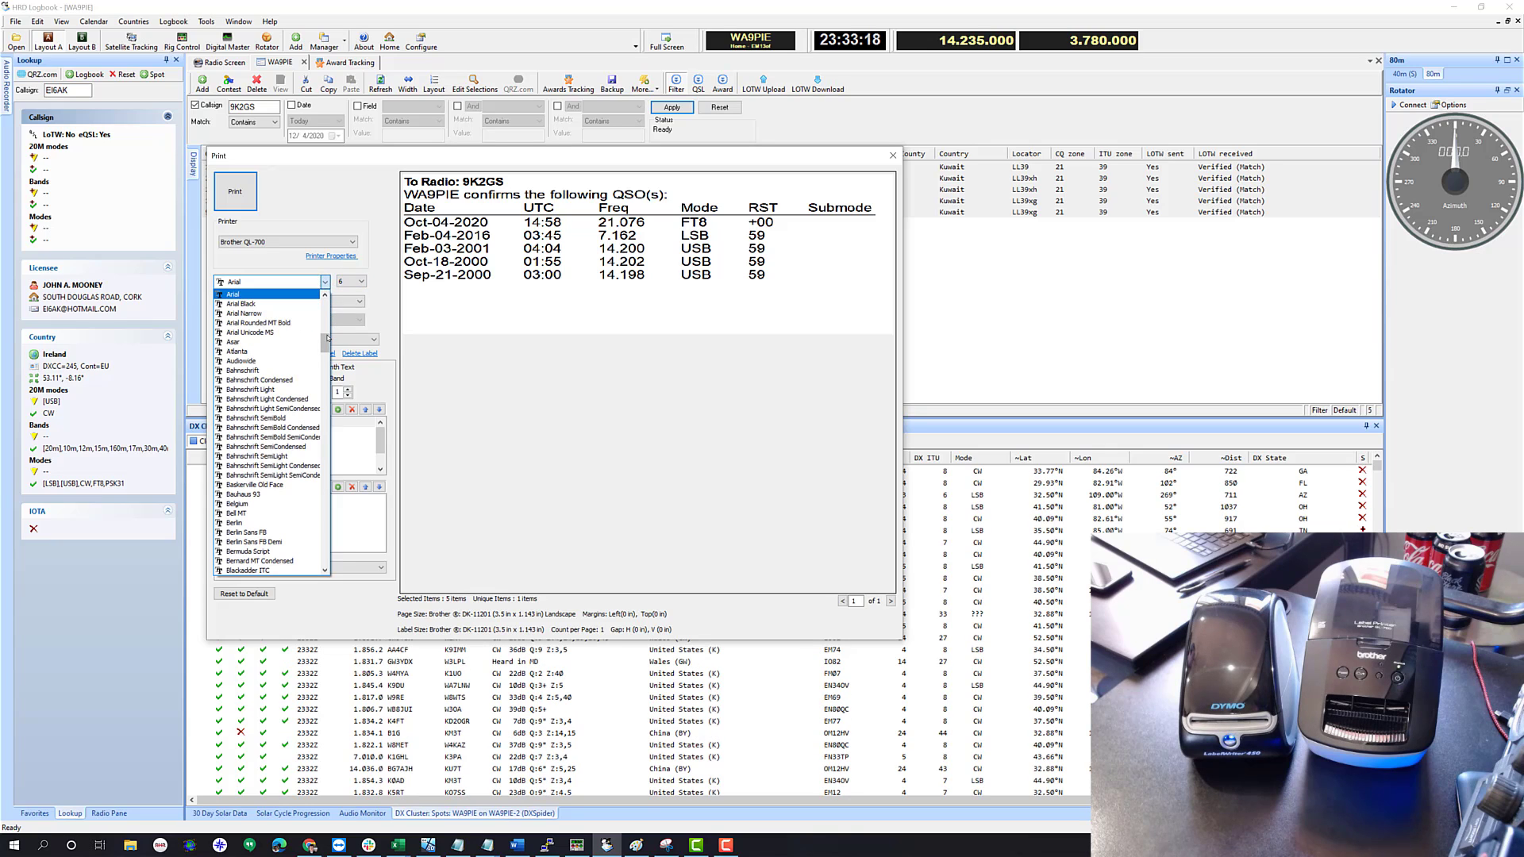
scroll("down", 3)
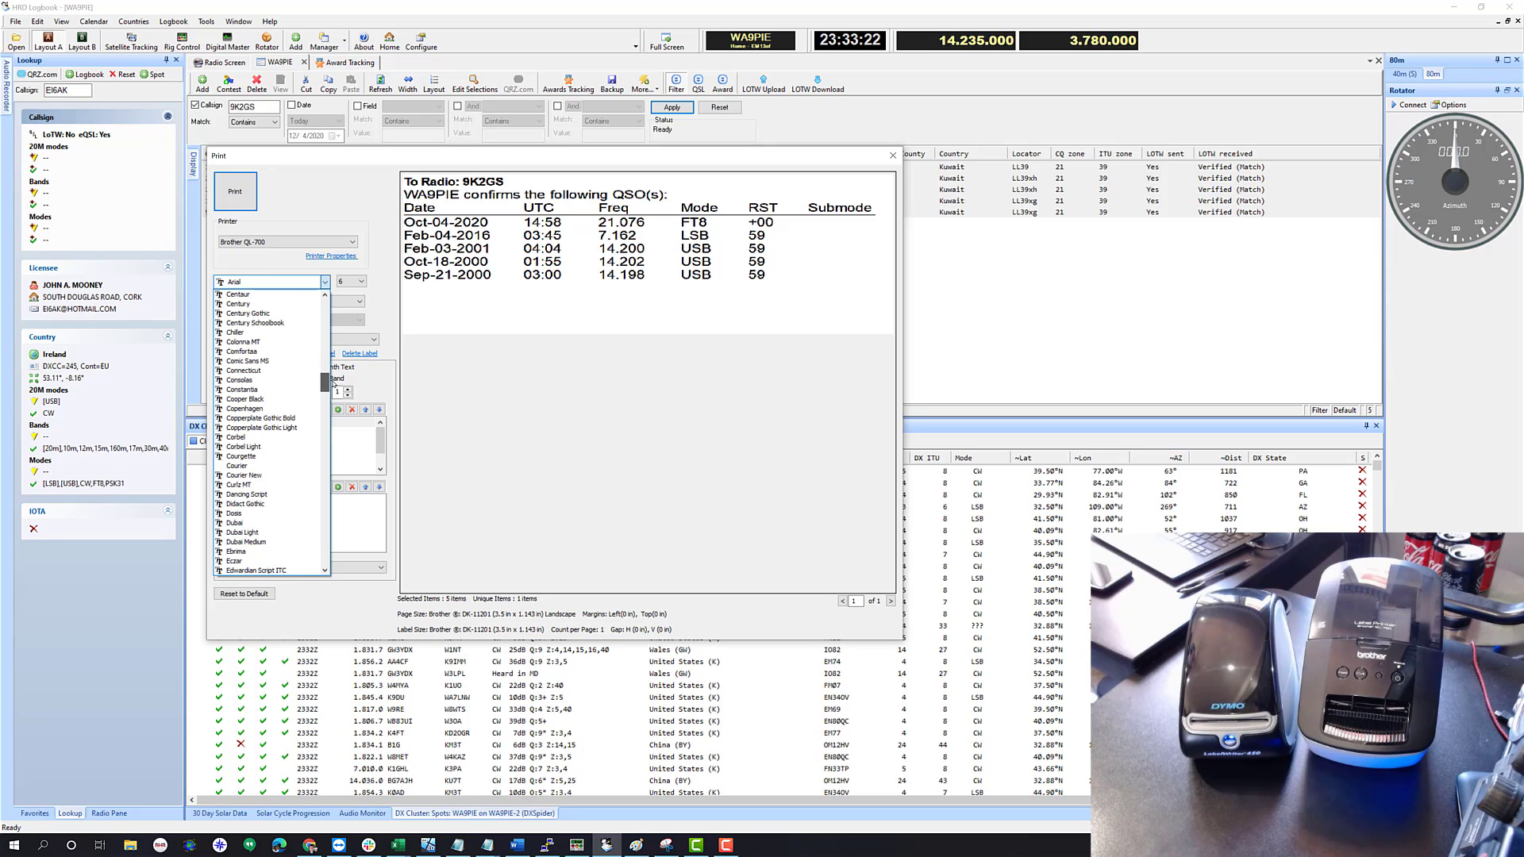
left_click(243, 474)
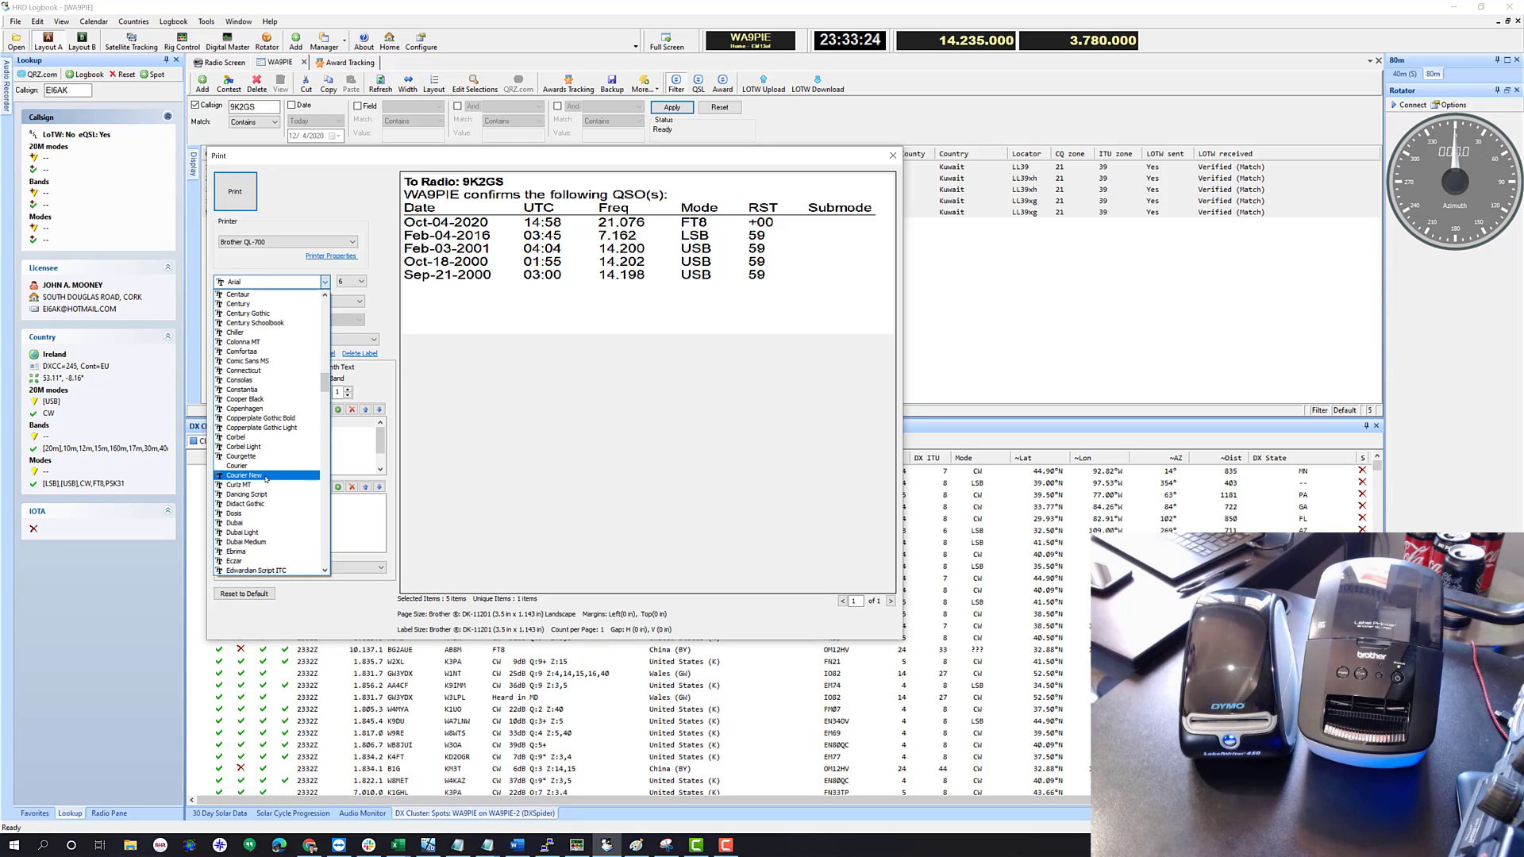
left_click(243, 474)
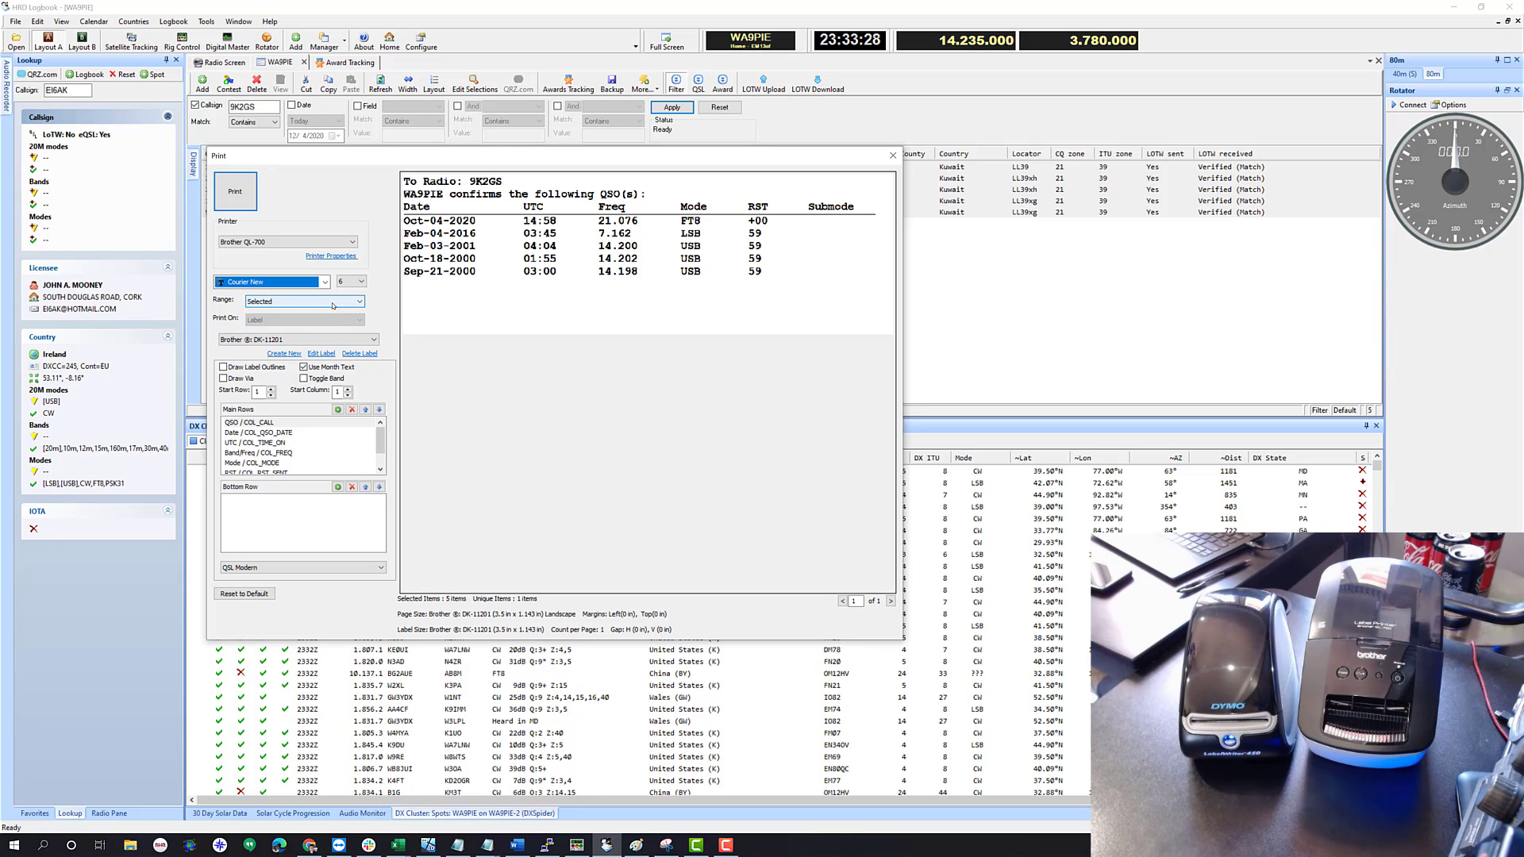
left_click(325, 282)
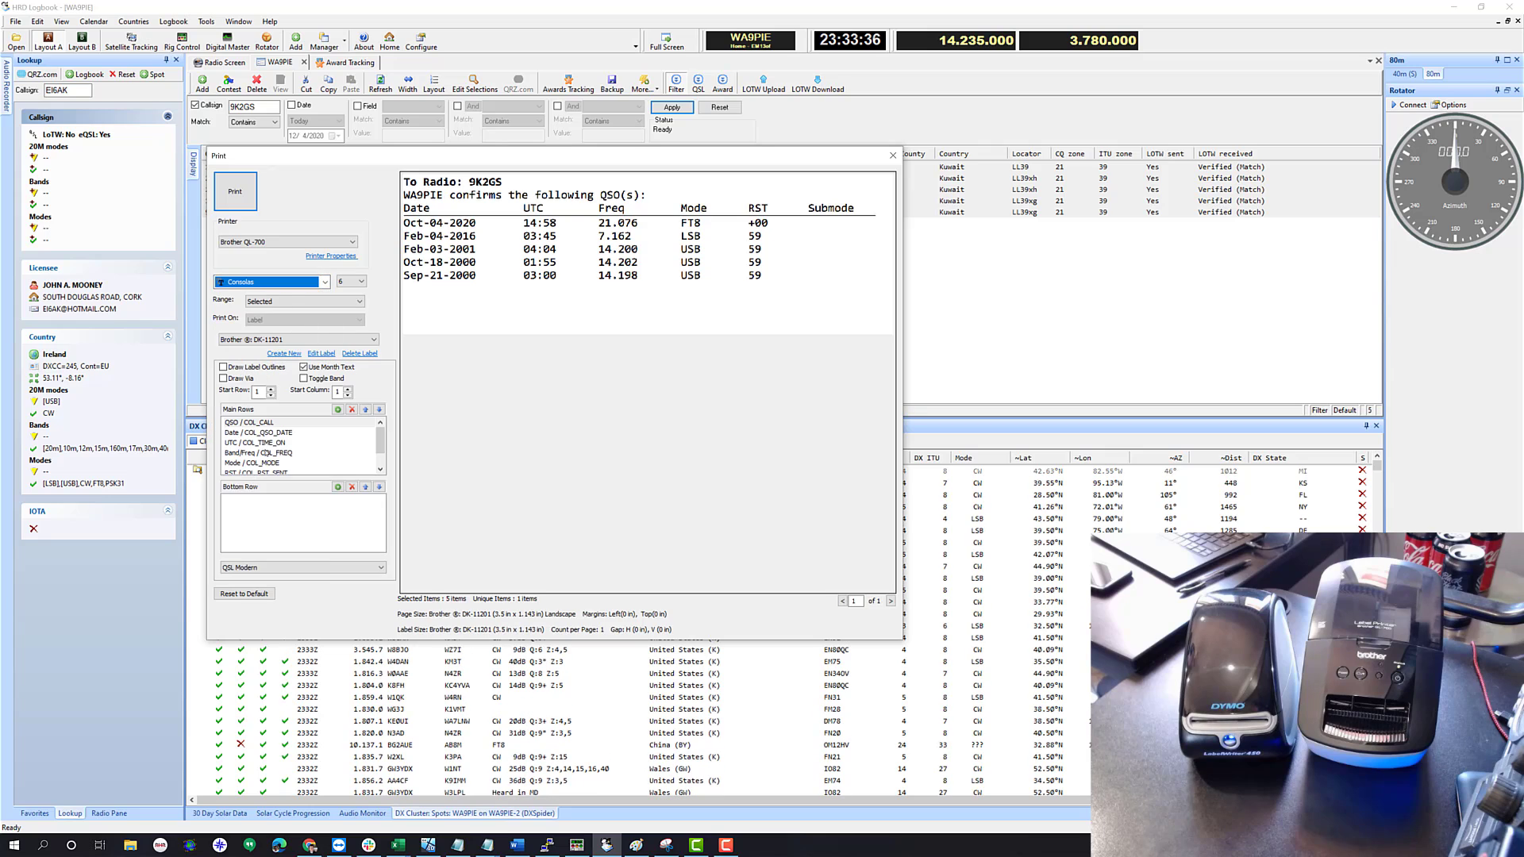
left_click(363, 282)
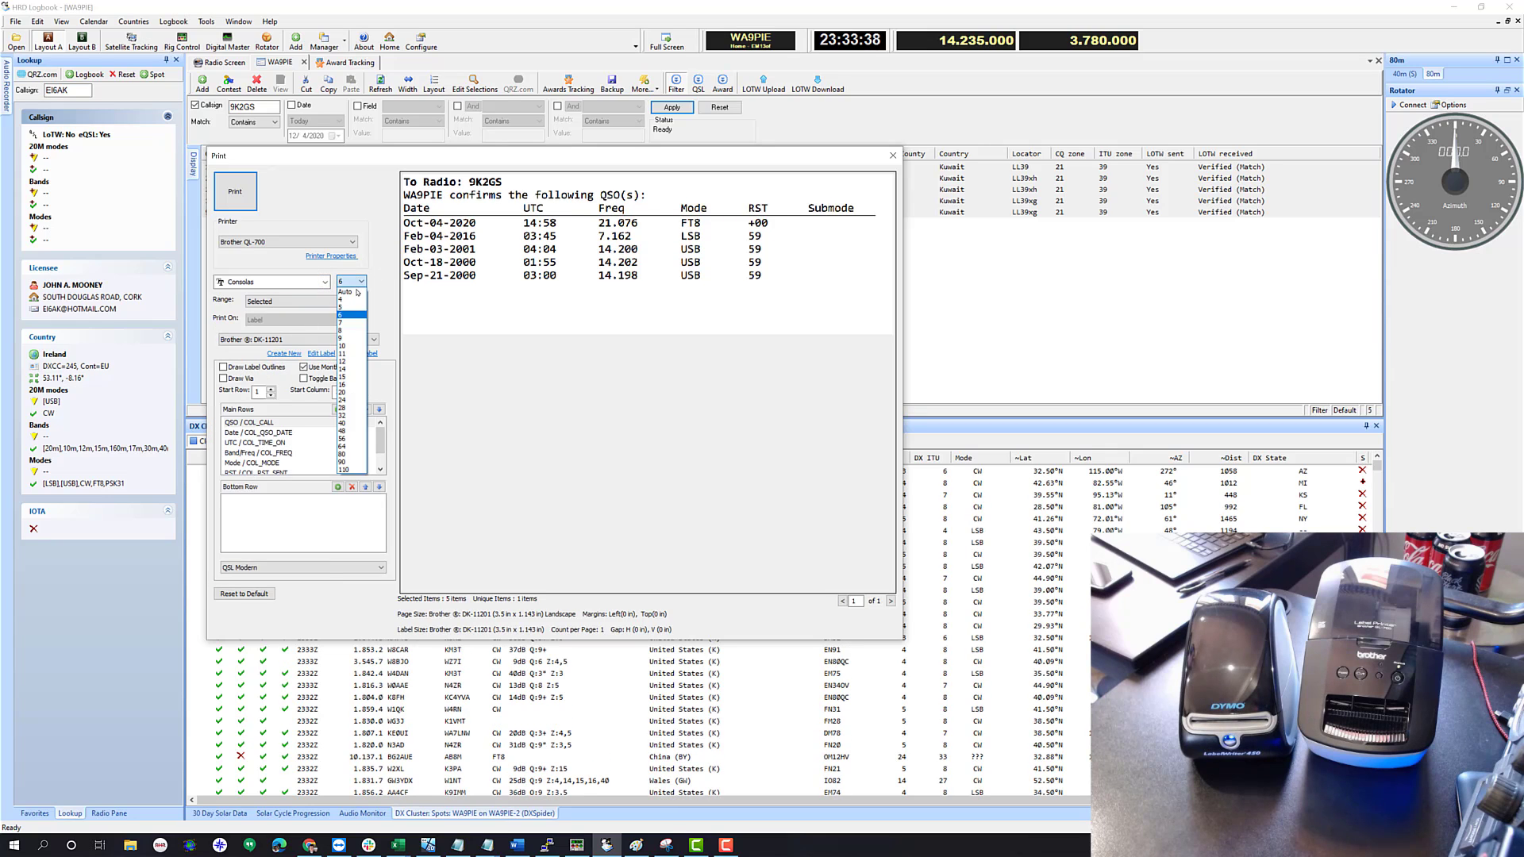
Set the label text size to Auto
left_click(343, 293)
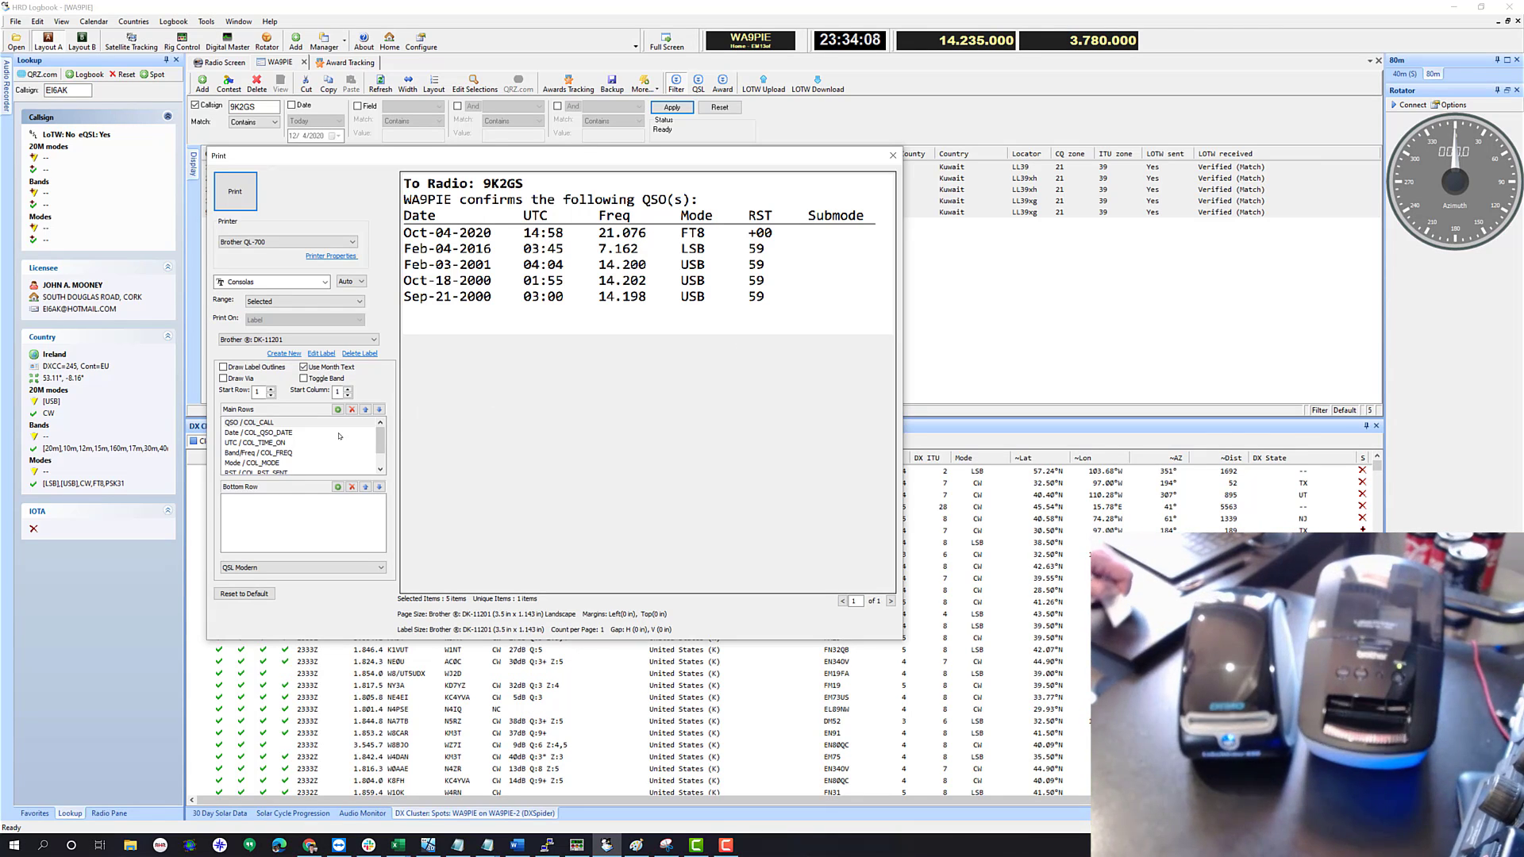
Print the 9K2GS label on the Brother QL-700
left_click(272, 463)
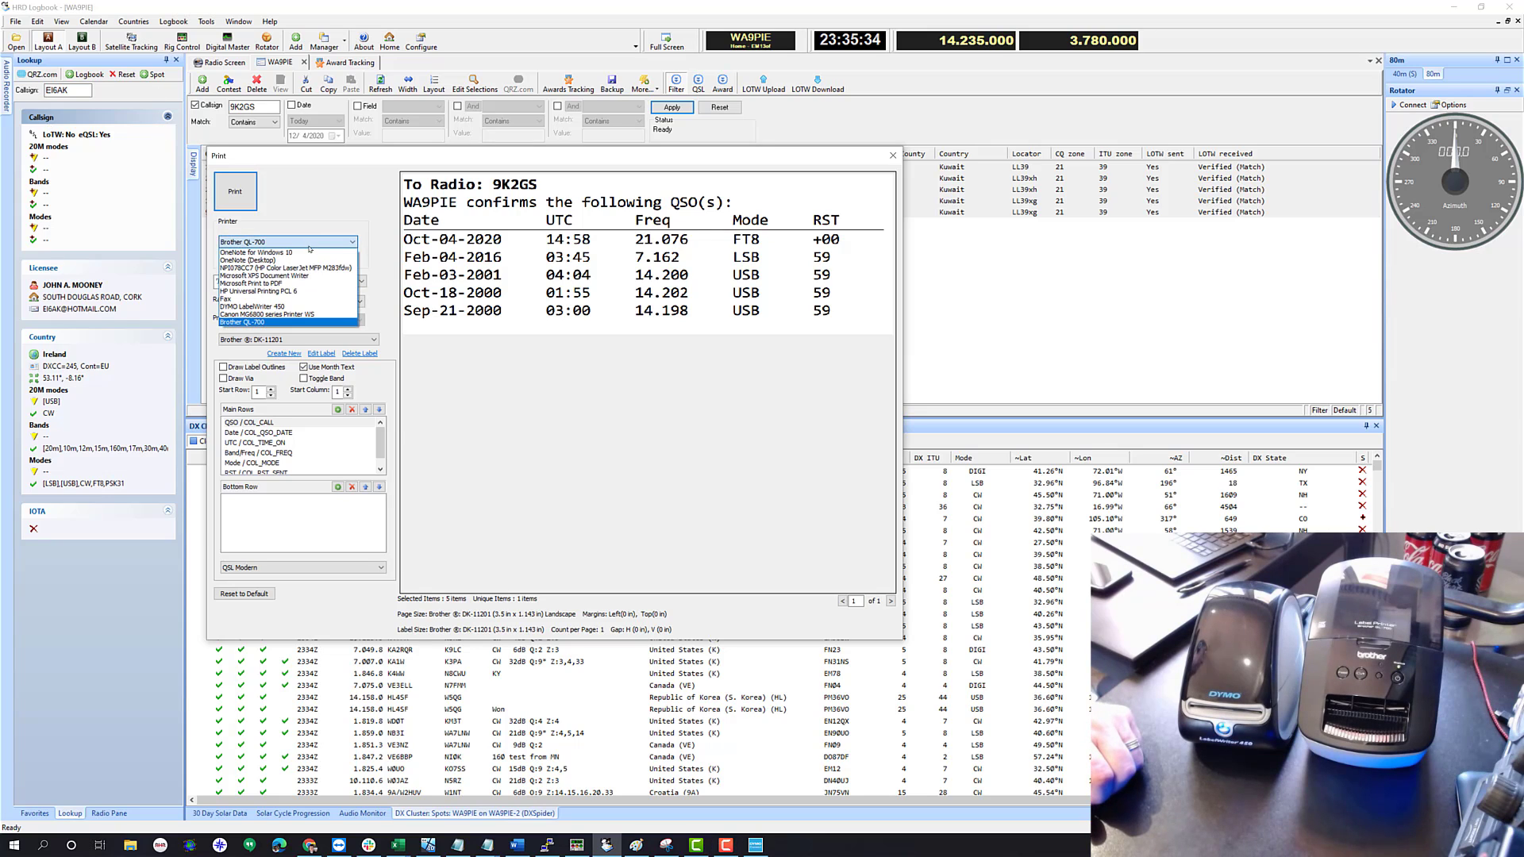
mouse_move(287, 306)
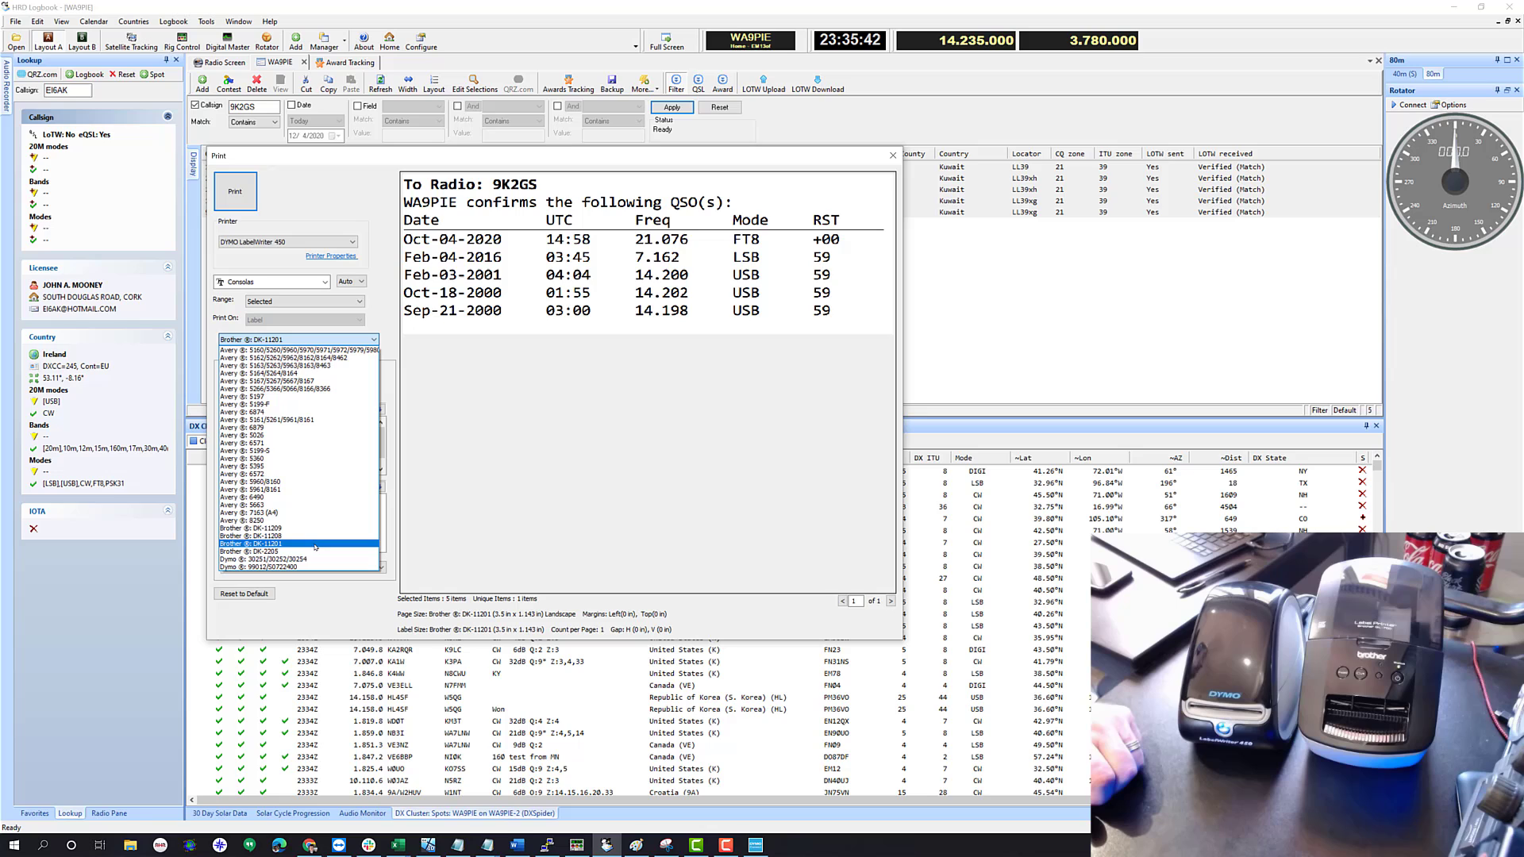
Select the Dymo 30251/30252/30254 label type
left_click(268, 558)
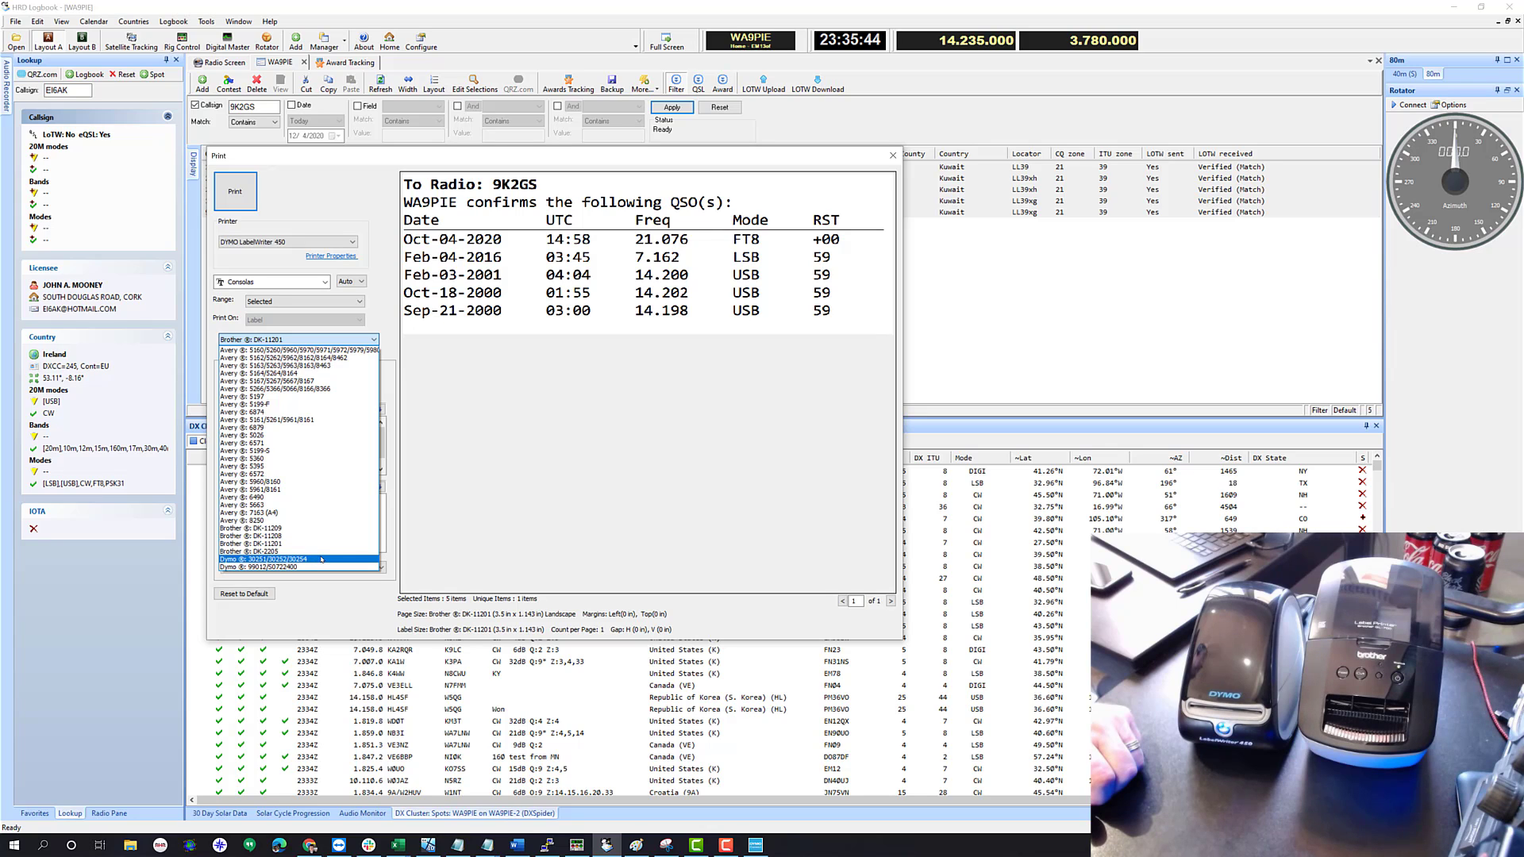
left_click(275, 558)
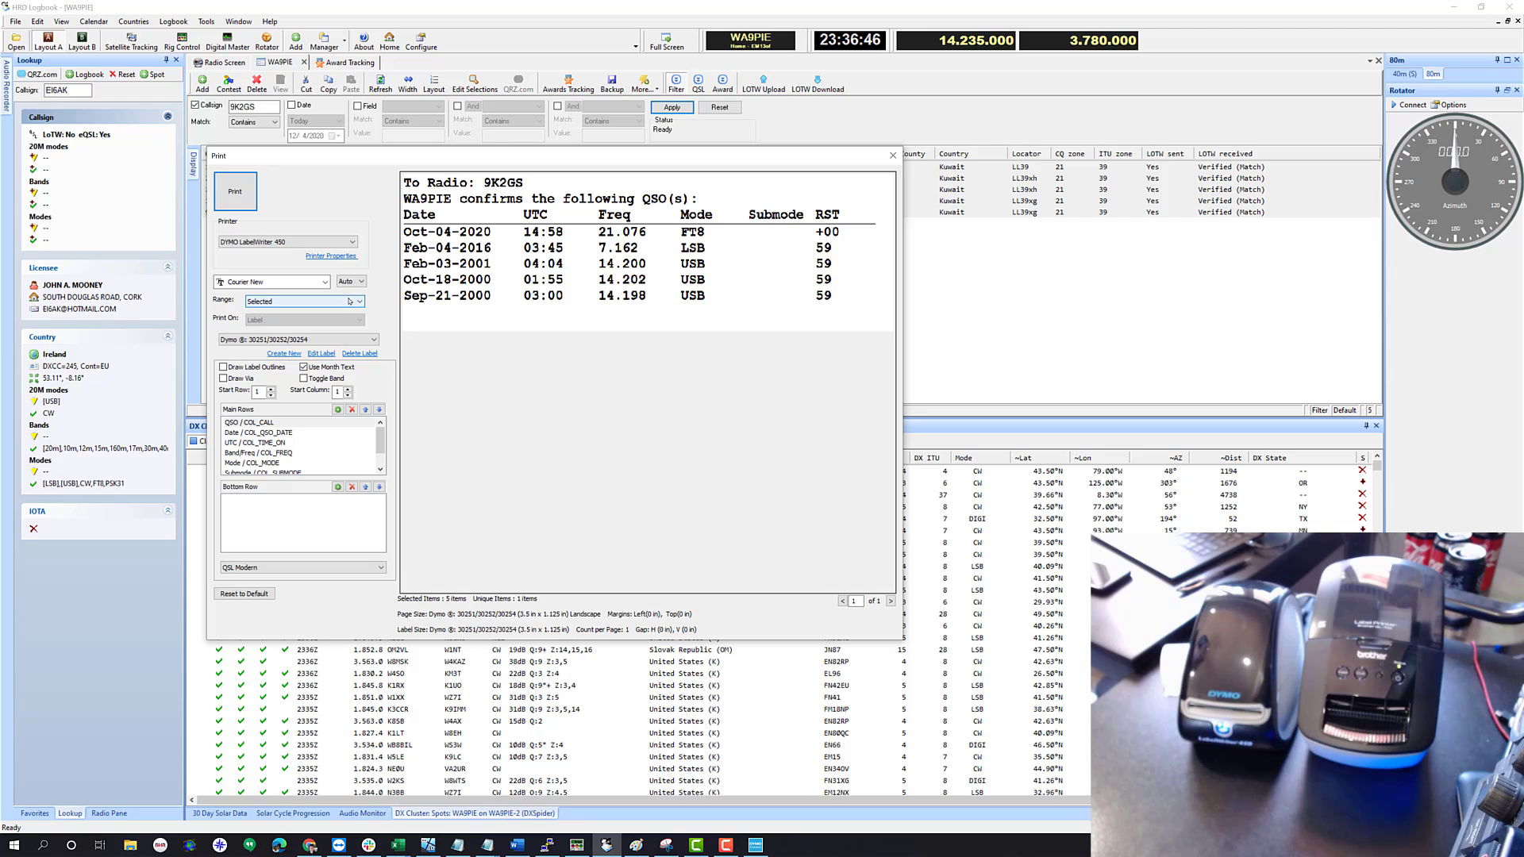
Print the Courier New 9K2GS QSL label on the DYMO LabelWriter 450
left_click(348, 300)
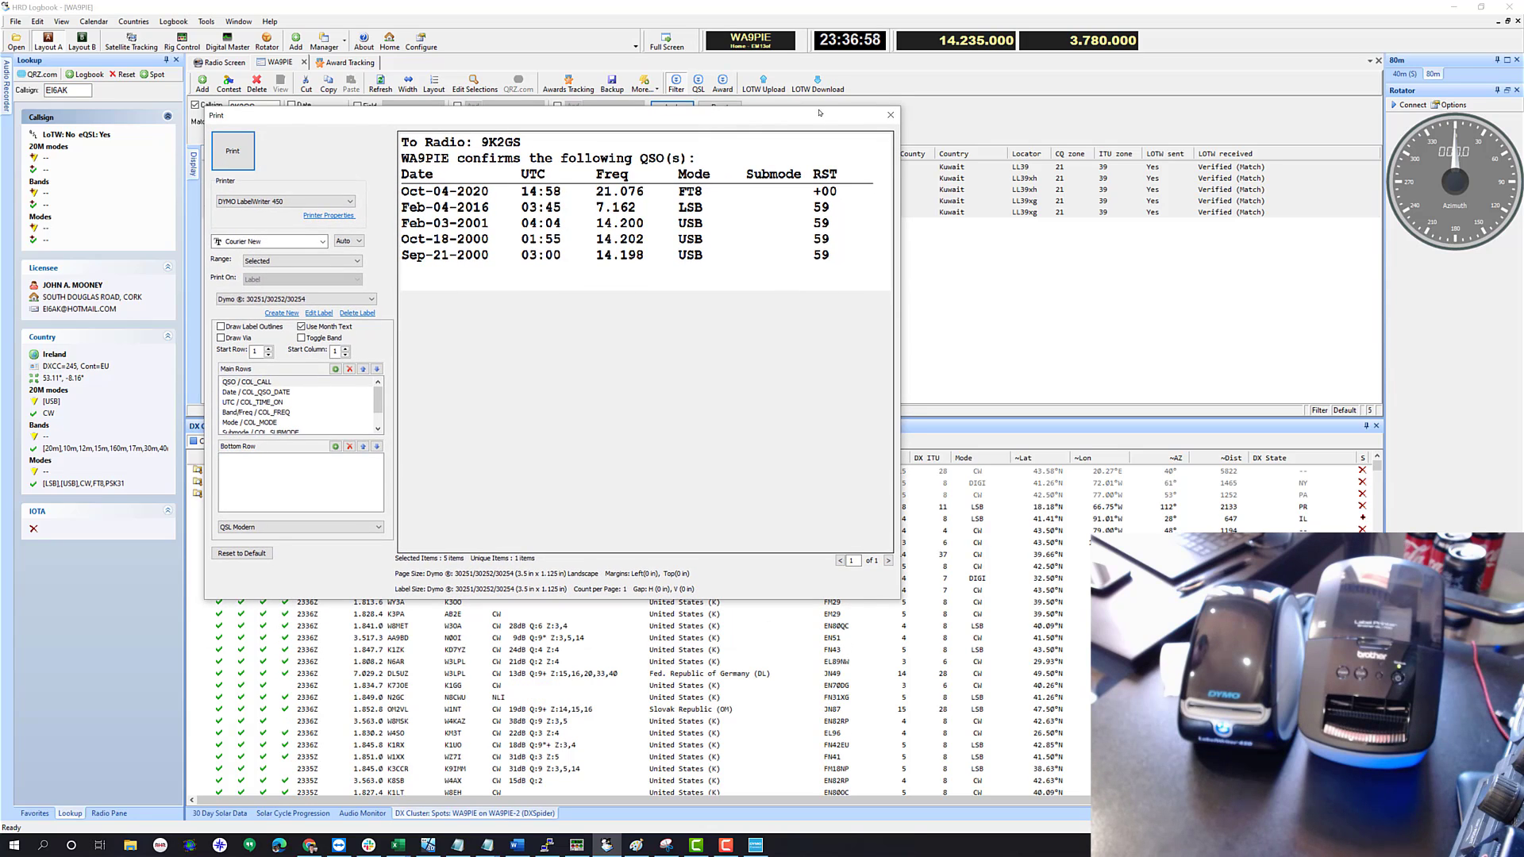
mouse_move(886, 116)
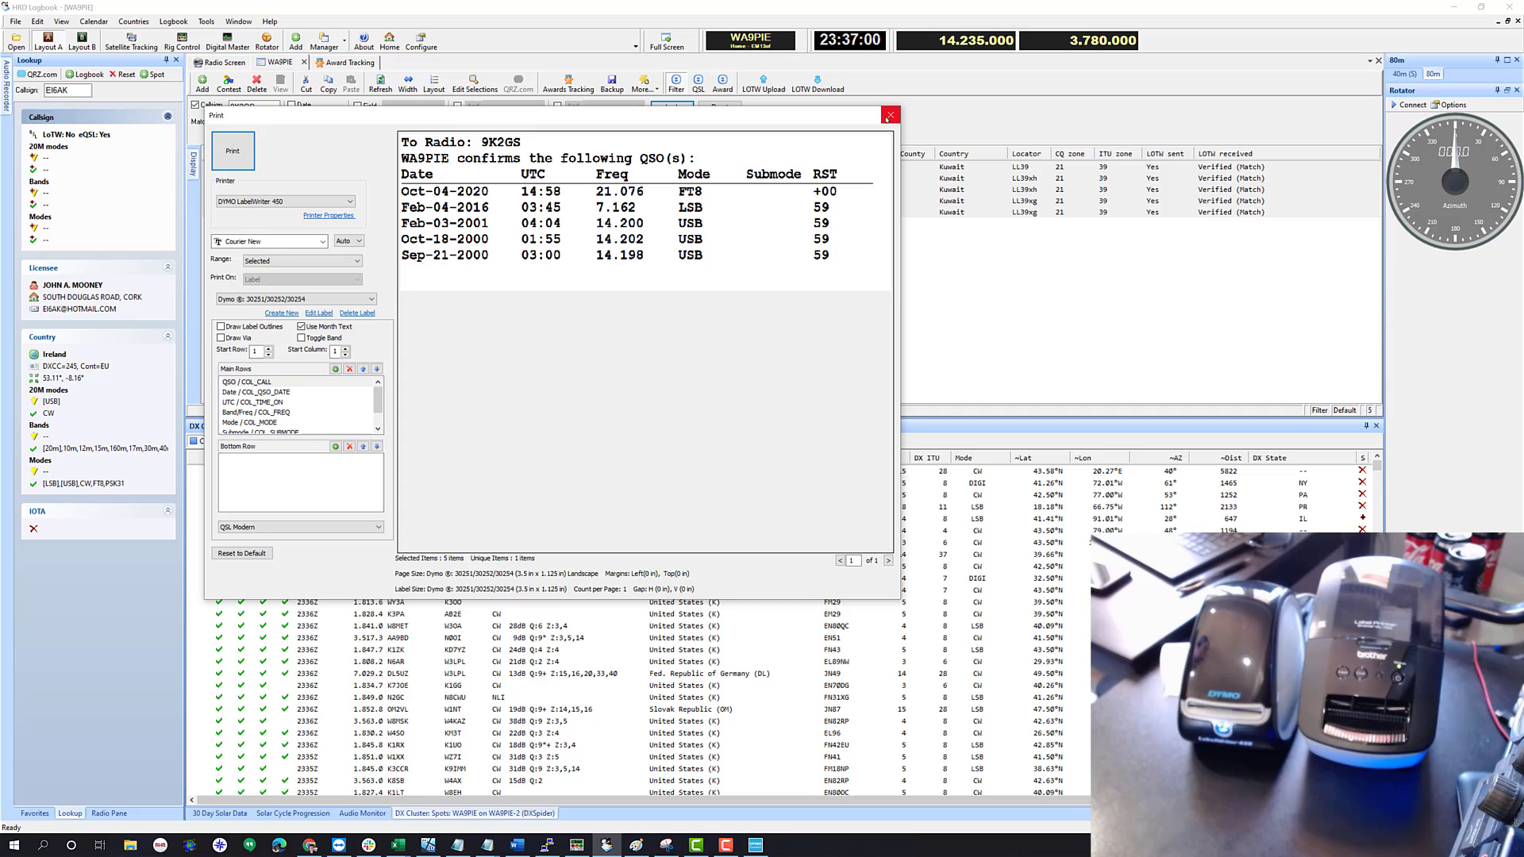